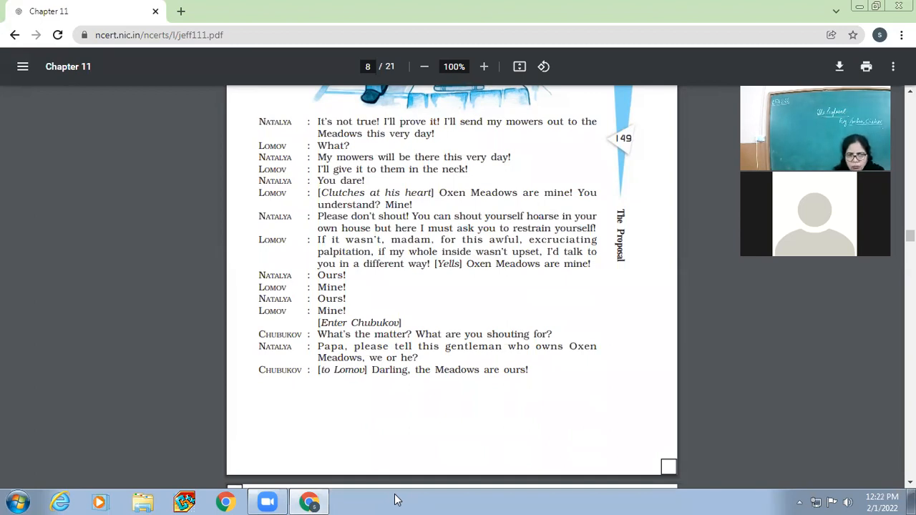
pyautogui.moveTo(547, 381)
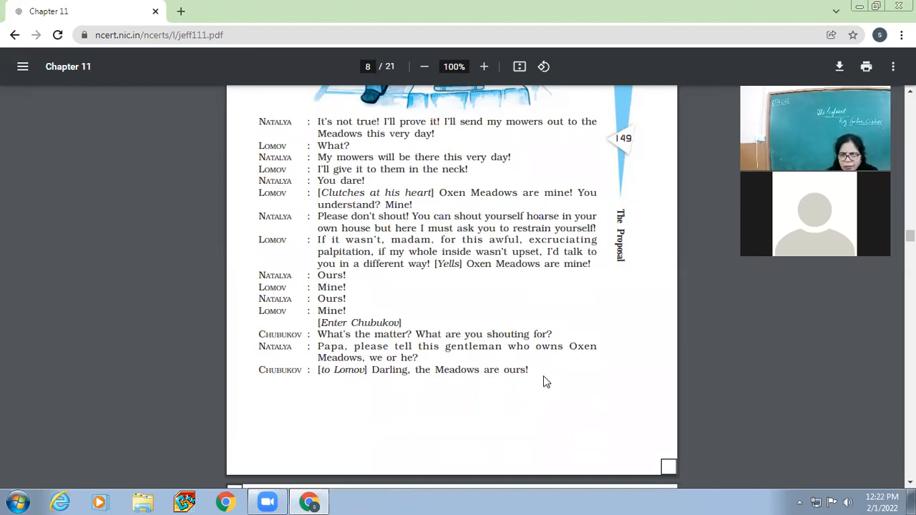
pyautogui.moveTo(750, 355)
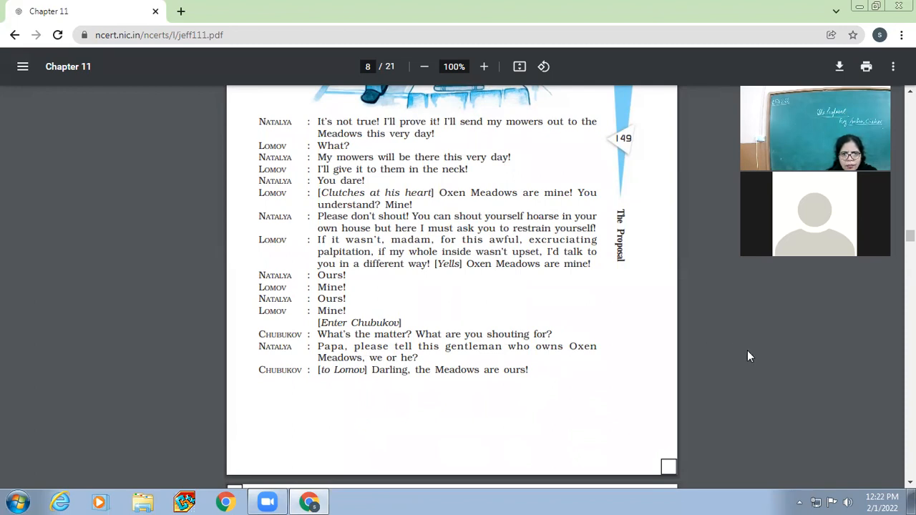
# Step: Scroll down from the end of page 8 onto page 9's Oxen Meadows argument
pyautogui.scroll(-3)
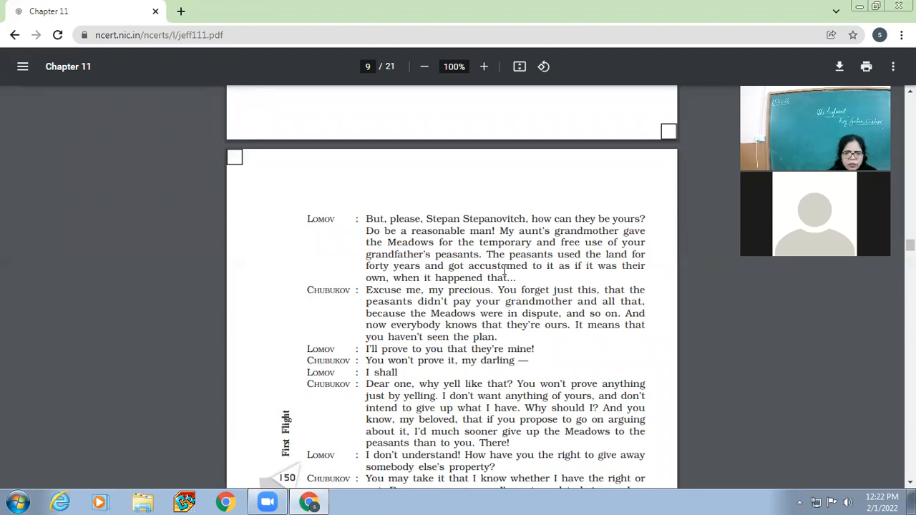
pyautogui.moveTo(508, 279)
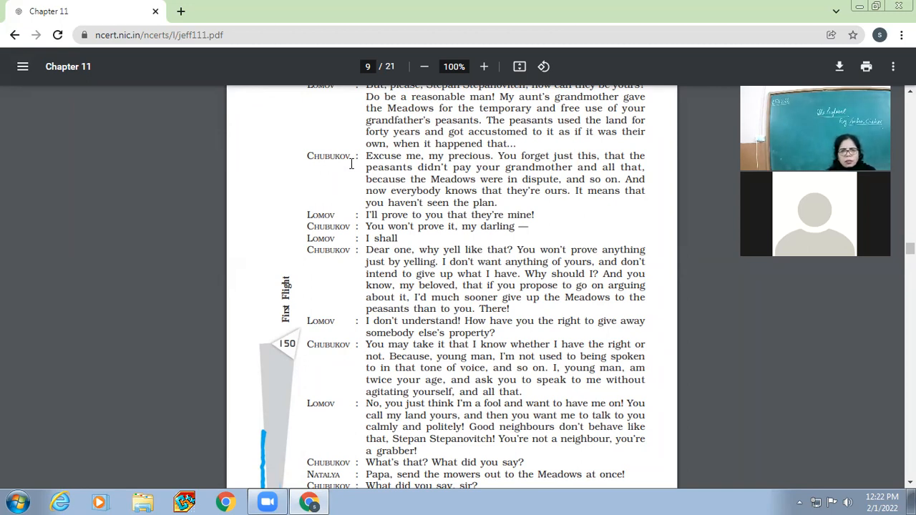
pyautogui.moveTo(547, 212)
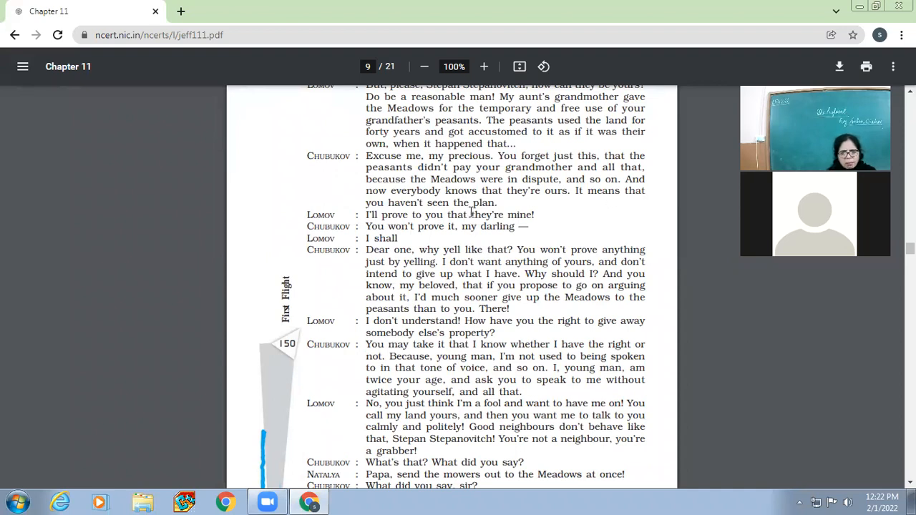
# Step: Scroll further down page 9 to Natalya's and Chubukov's threats about going to court
pyautogui.scroll(-3)
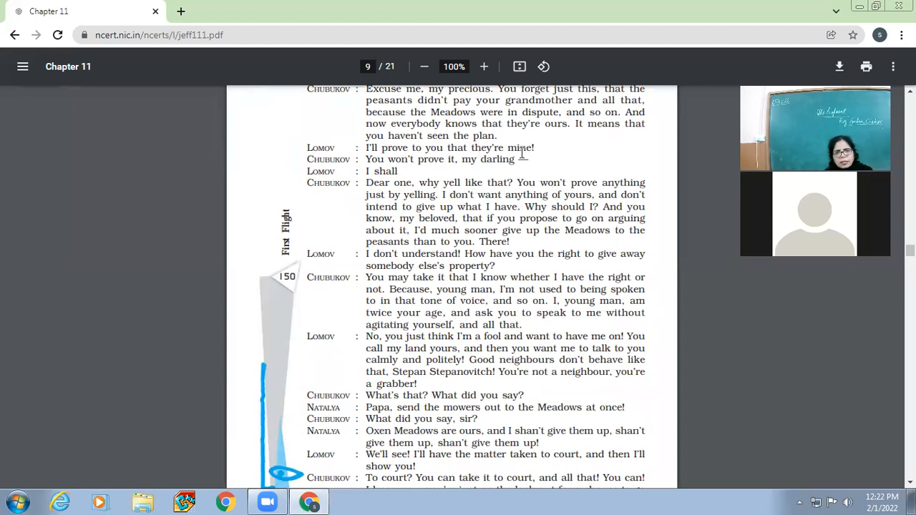
pyautogui.moveTo(550, 156)
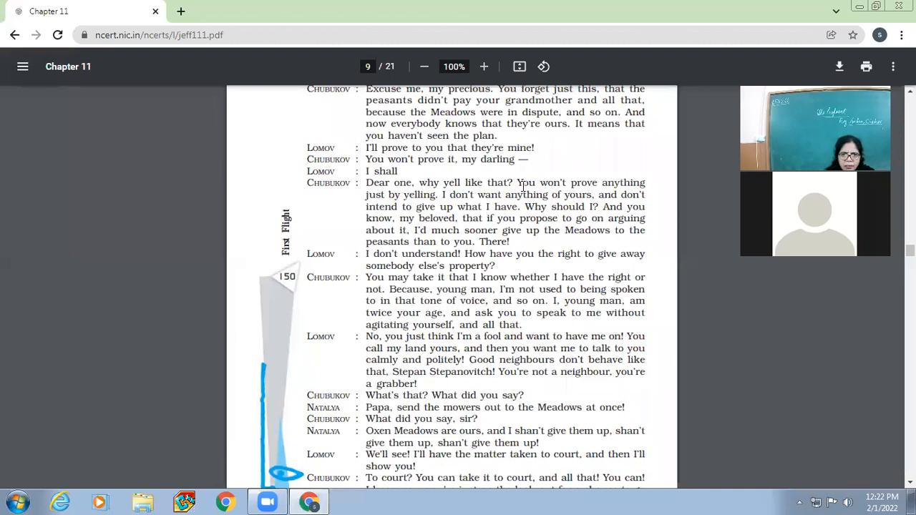
pyautogui.moveTo(418, 203)
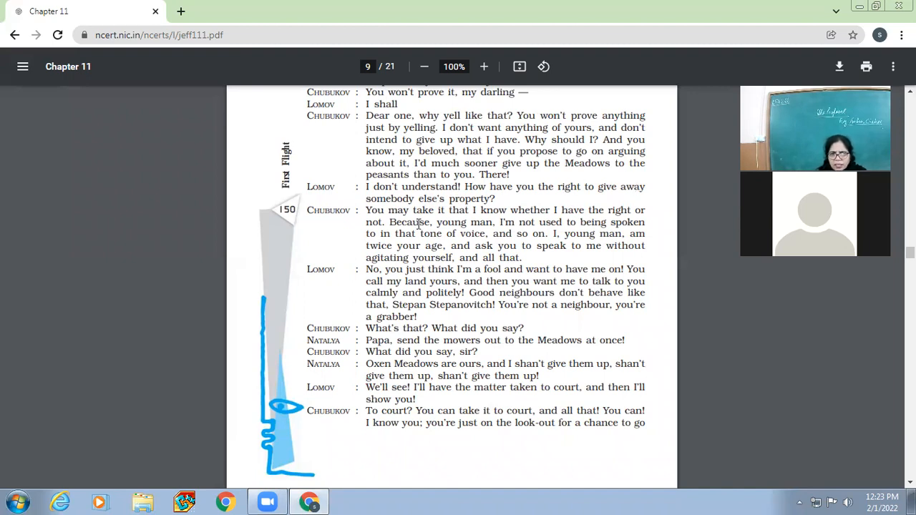
pyautogui.moveTo(418, 223)
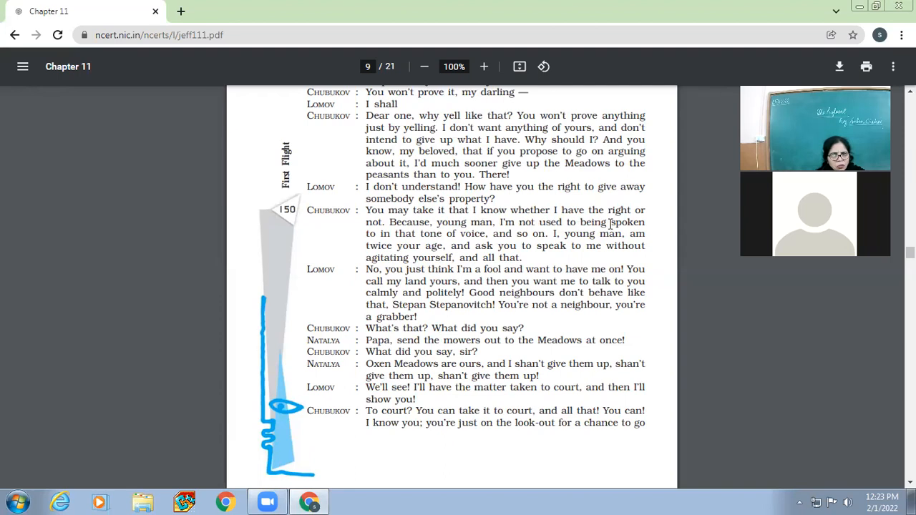
pyautogui.moveTo(515, 244)
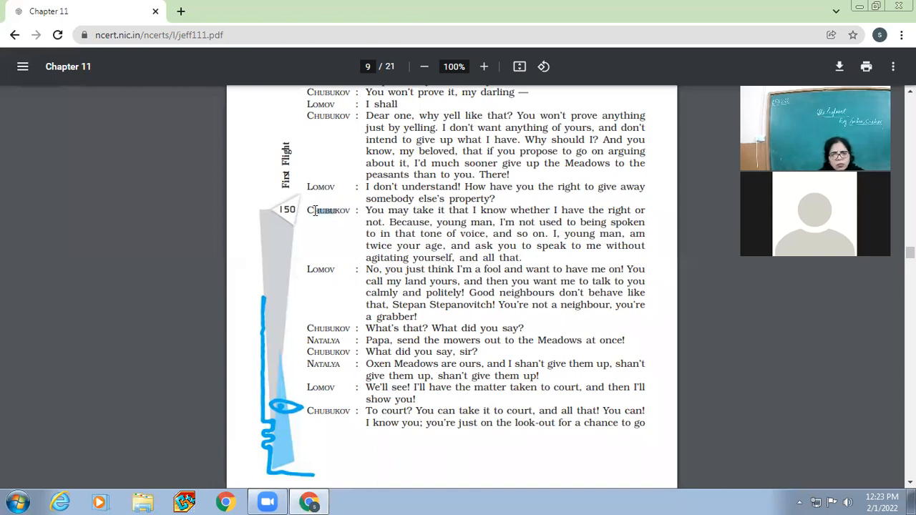
# Step: Select the 'somebody else's property' line and scroll to the bottom of page 9 into page 10
pyautogui.doubleClick(330, 209)
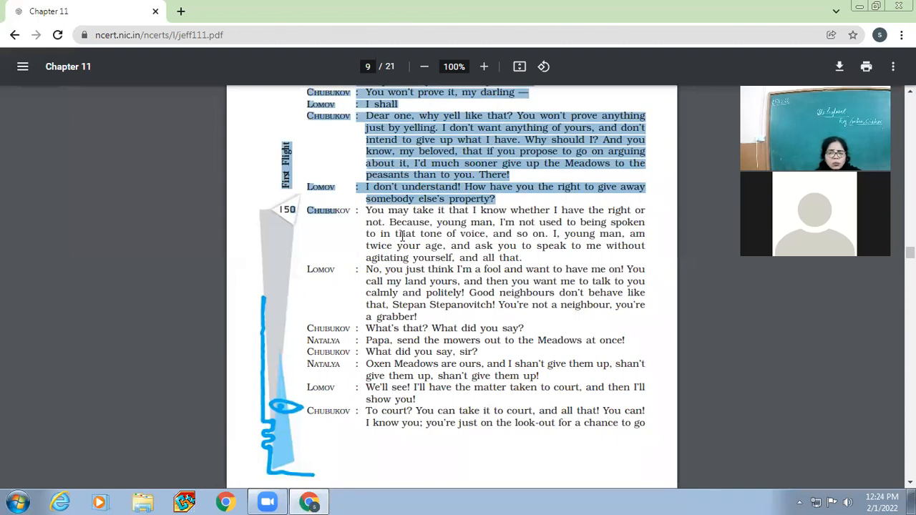
pyautogui.scroll(-3)
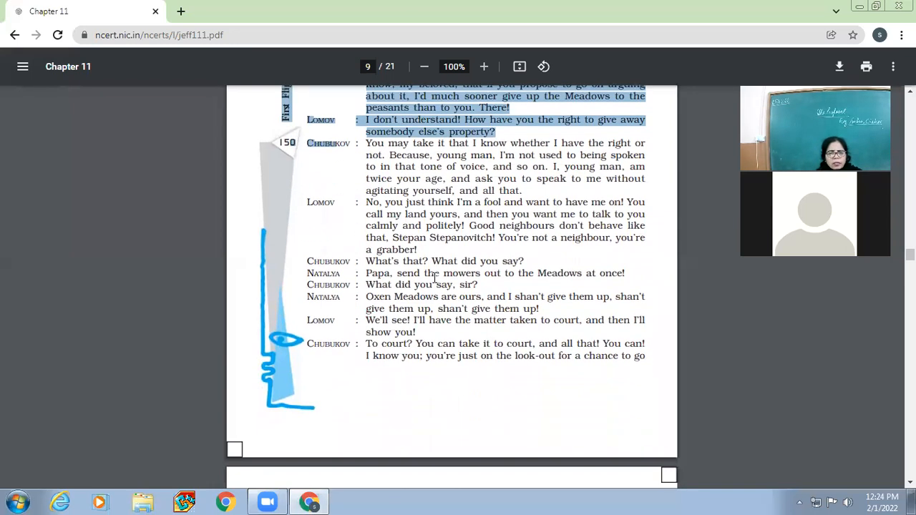
pyautogui.moveTo(375, 212)
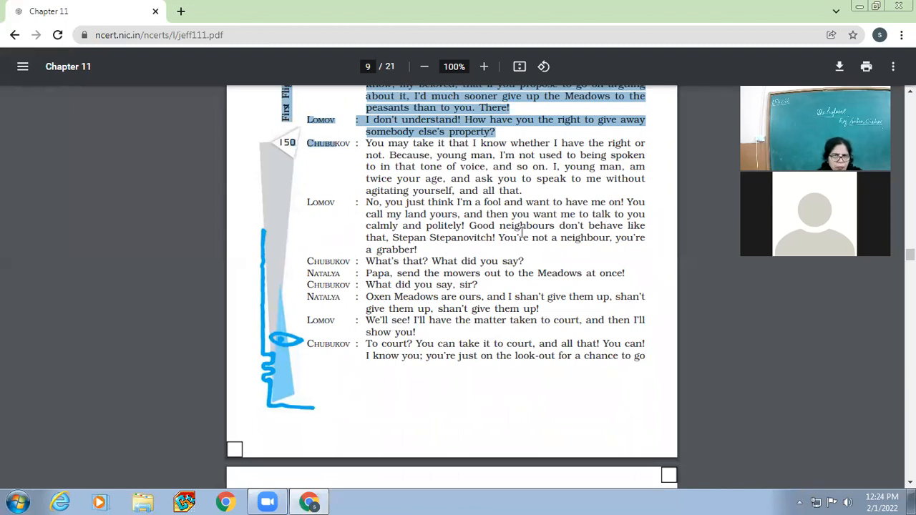
pyautogui.moveTo(432, 246)
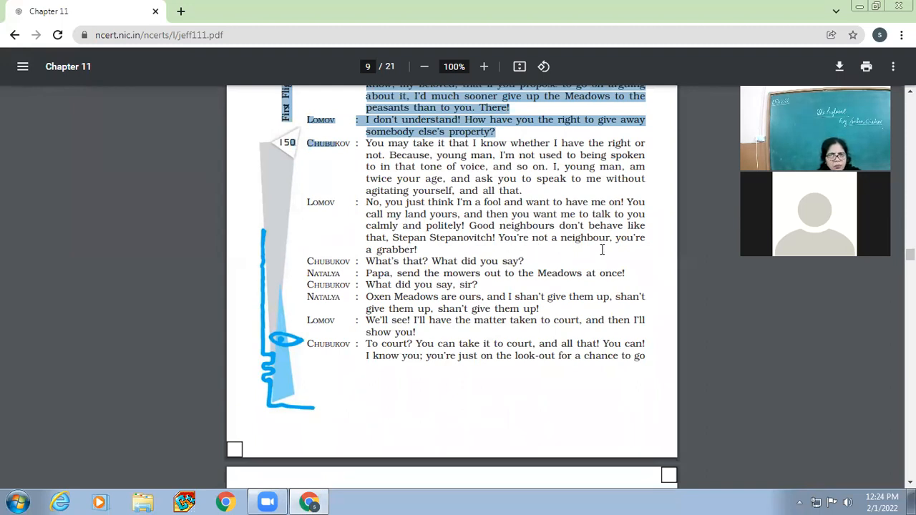
pyautogui.moveTo(395, 270)
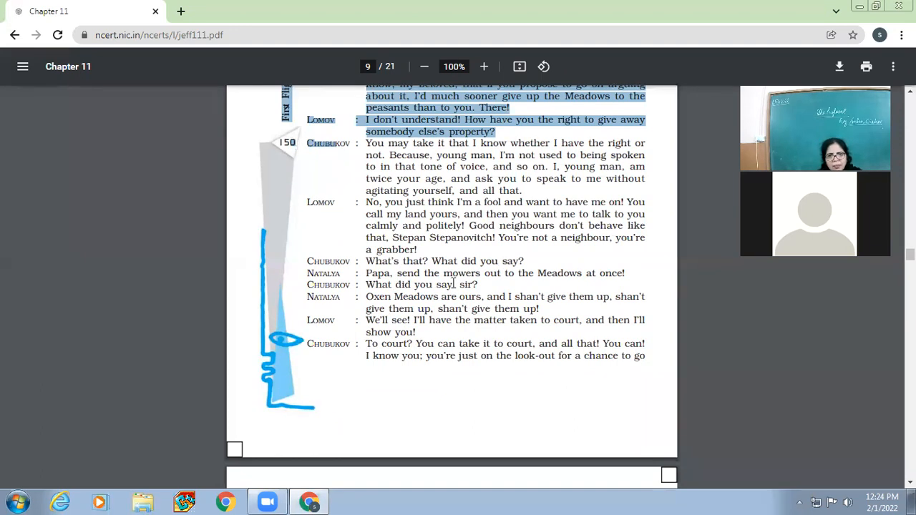
pyautogui.moveTo(555, 278)
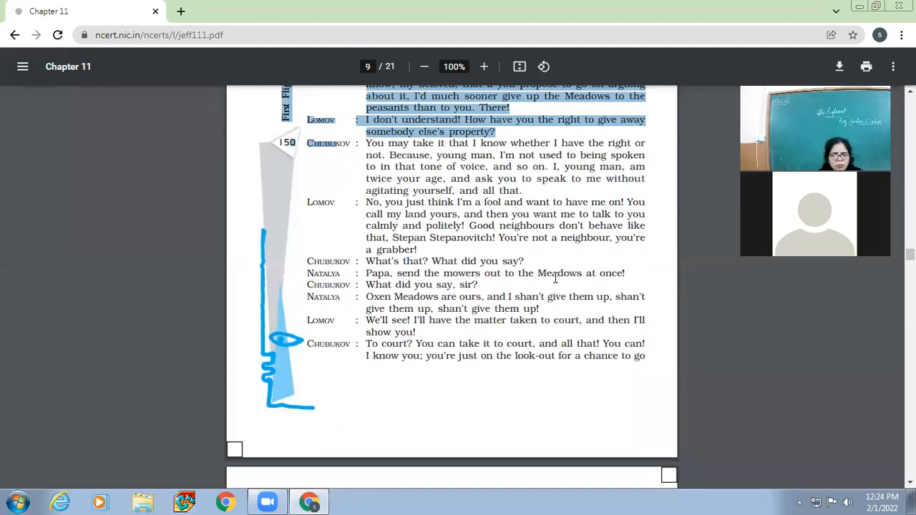
pyautogui.moveTo(432, 289)
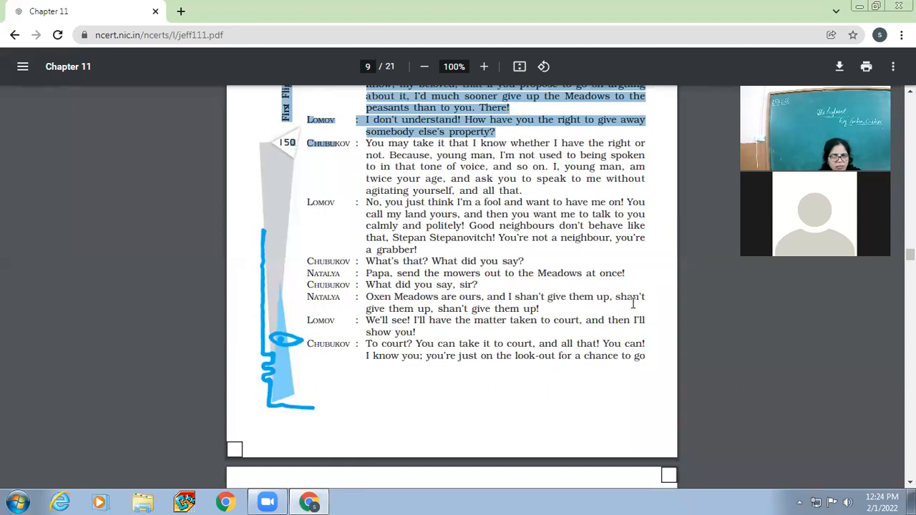
pyautogui.scroll(-3)
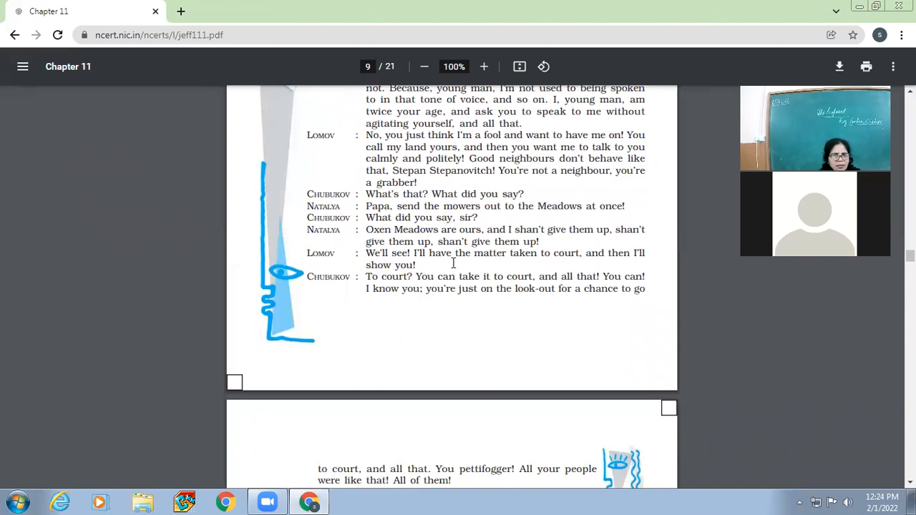
pyautogui.moveTo(592, 265)
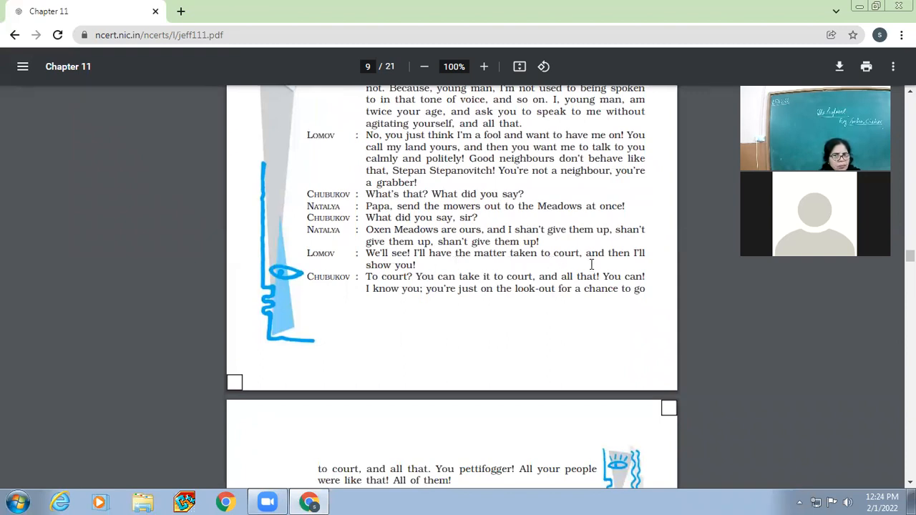
pyautogui.scroll(-3)
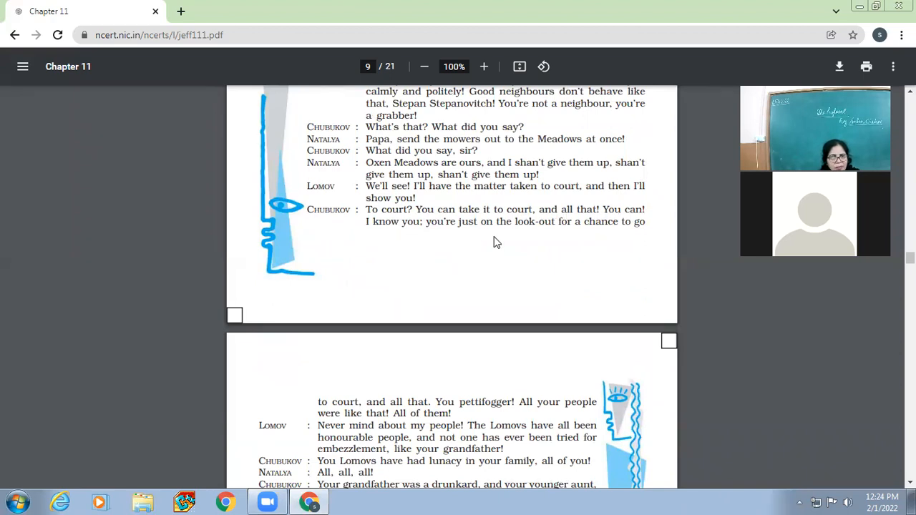
pyautogui.moveTo(550, 241)
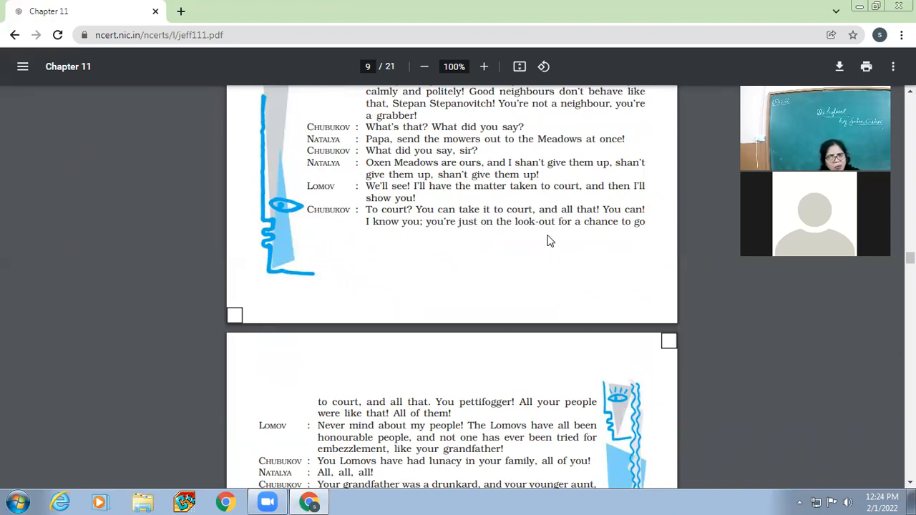
# Step: Scroll page 10 down to Chubukov calling Lomov an intriguer and Natalya's protests
pyautogui.scroll(-3)
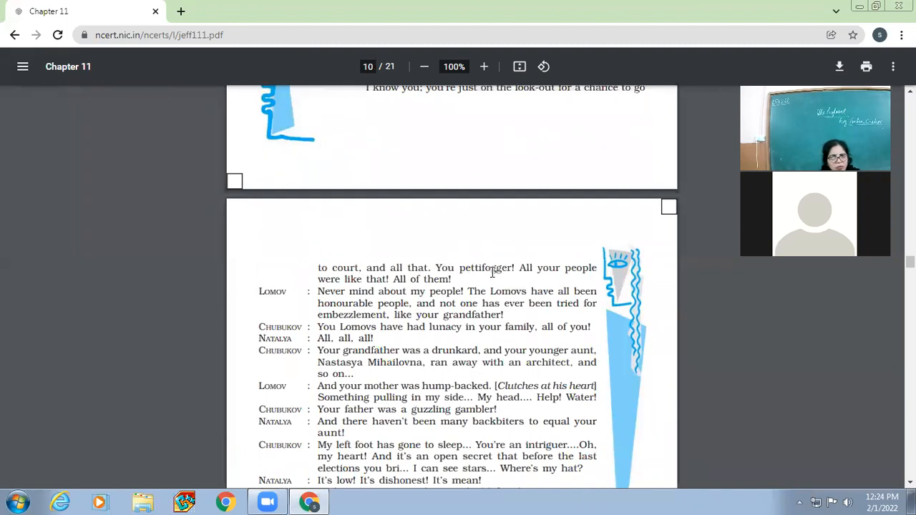
pyautogui.moveTo(413, 299)
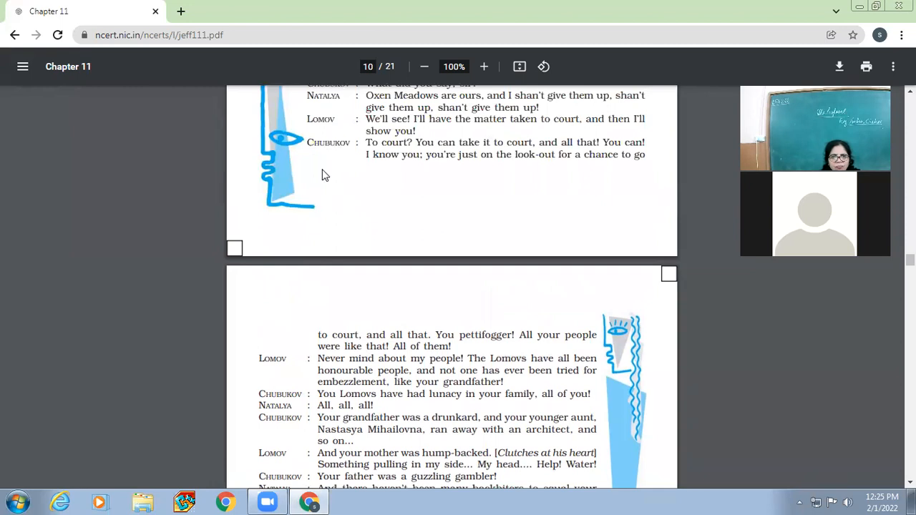
pyautogui.scroll(-3)
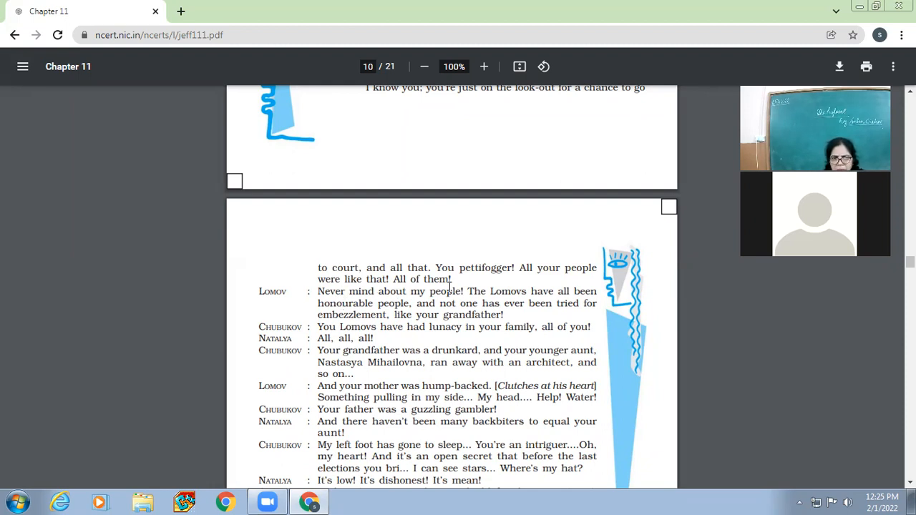
pyautogui.moveTo(589, 300)
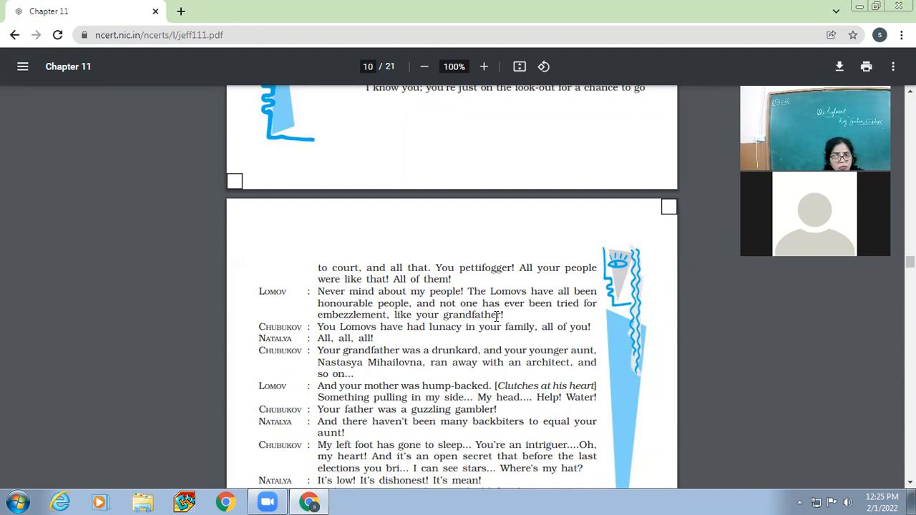
# Step: Select Lomov's 'Never mind about my people' lines and Chubukov's drunkard grandfather line
pyautogui.moveTo(318, 292); pyautogui.dragTo(358, 304)
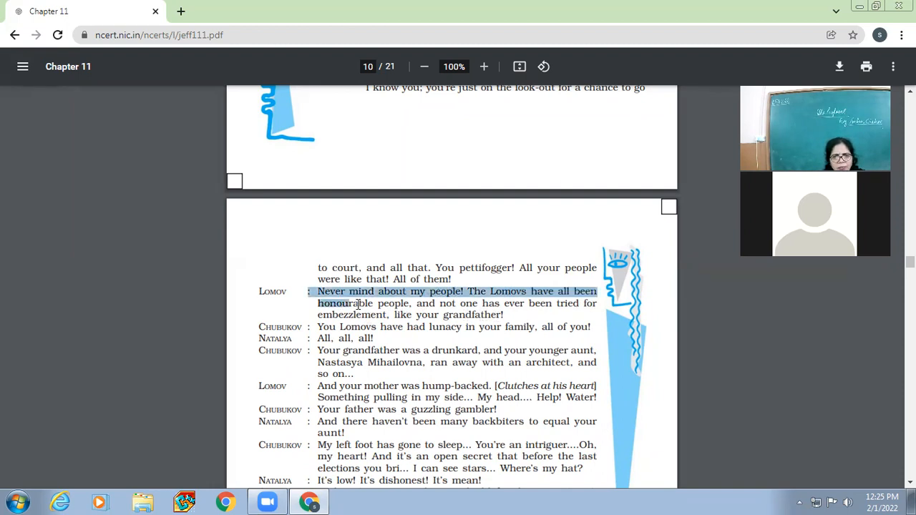
pyautogui.moveTo(358, 303); pyautogui.dragTo(504, 315)
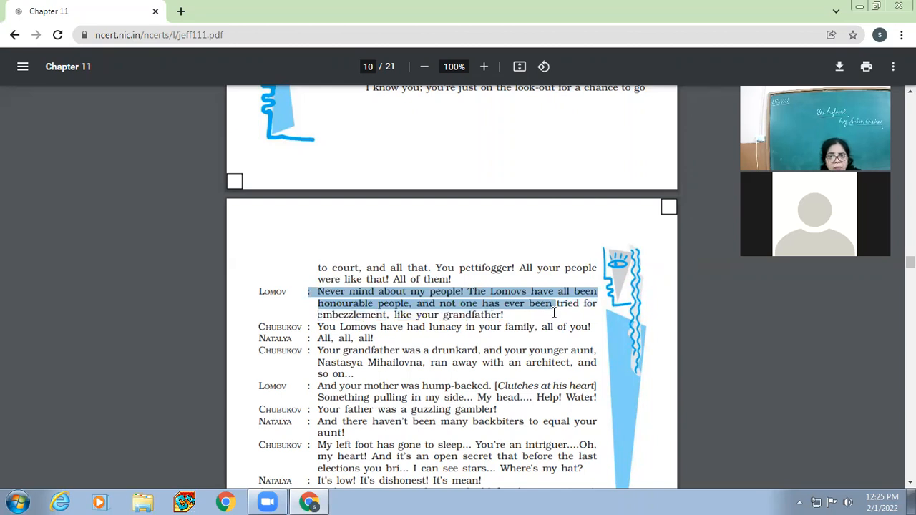
pyautogui.scroll(-3)
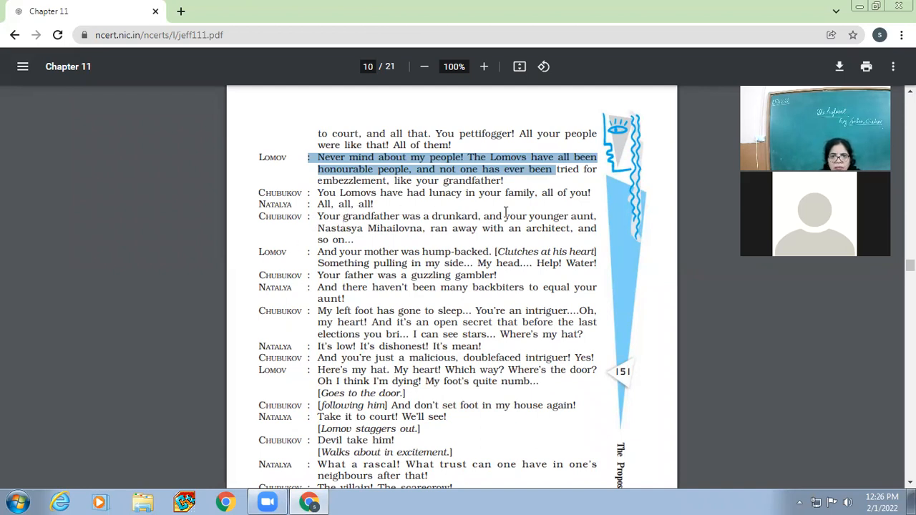
pyautogui.moveTo(398, 252)
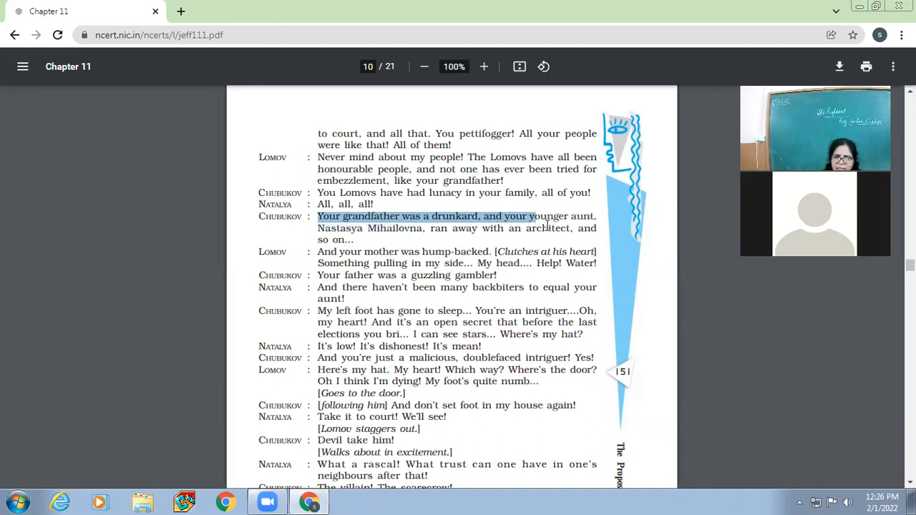
pyautogui.moveTo(529, 216); pyautogui.dragTo(594, 229)
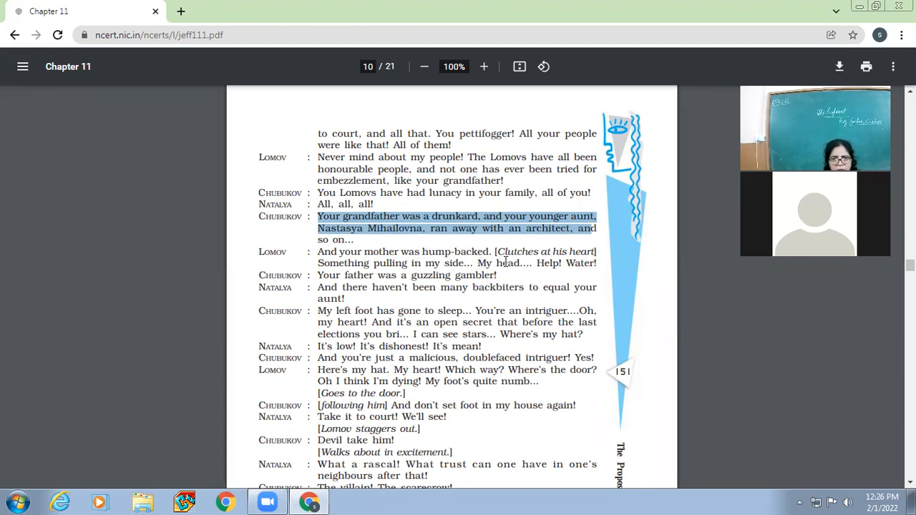
pyautogui.moveTo(576, 208)
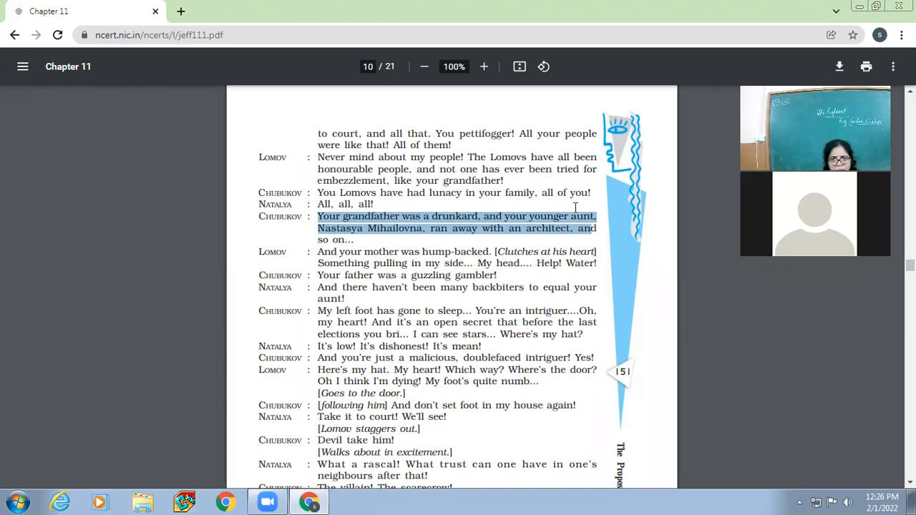
# Step: Scroll to the end of page 10's 'wizen-faced frump' insult with page 11's opening showing
pyautogui.scroll(-3)
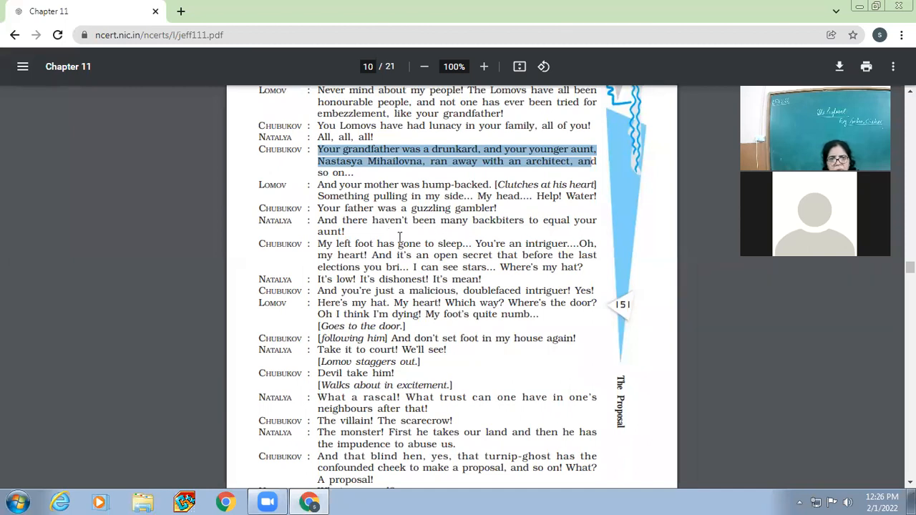
pyautogui.scroll(-3)
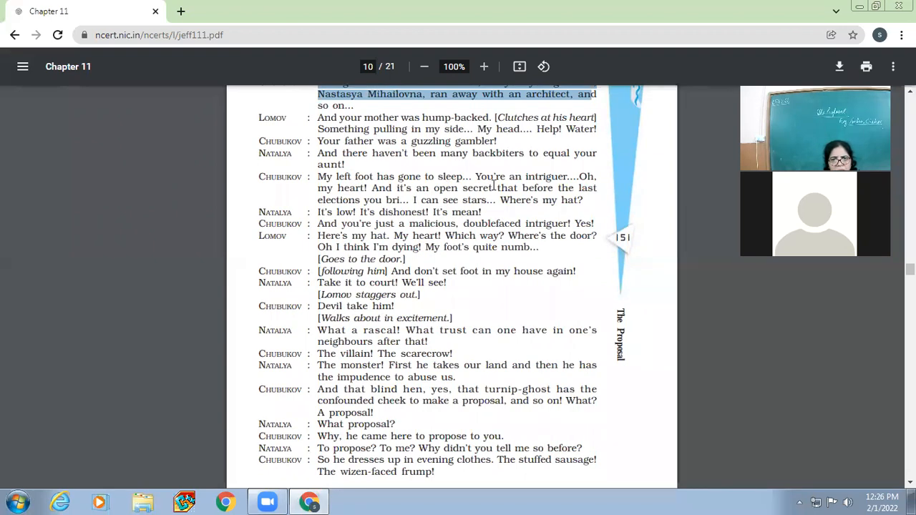
pyautogui.moveTo(373, 188)
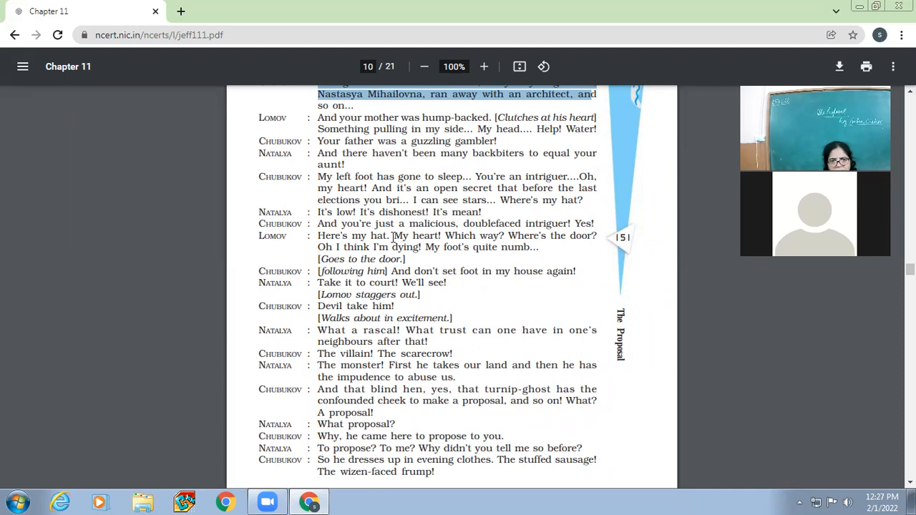
pyautogui.moveTo(301, 183)
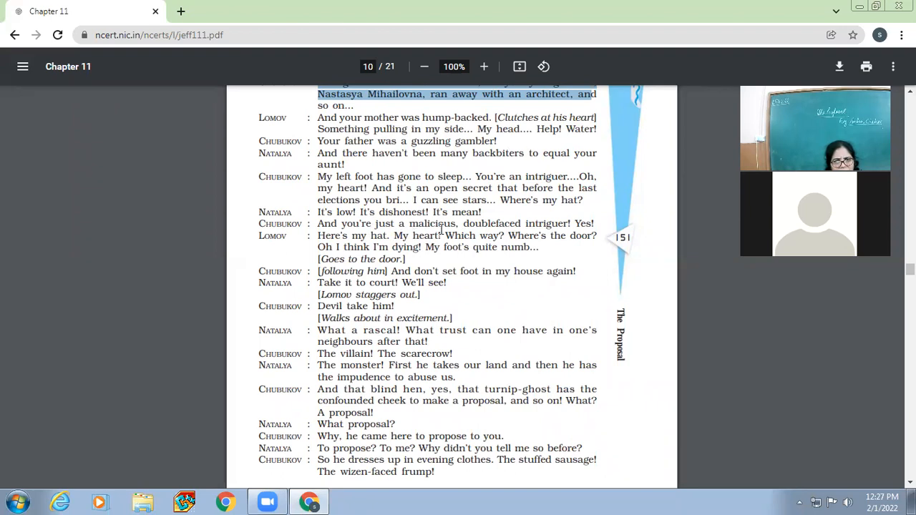
pyautogui.moveTo(581, 222)
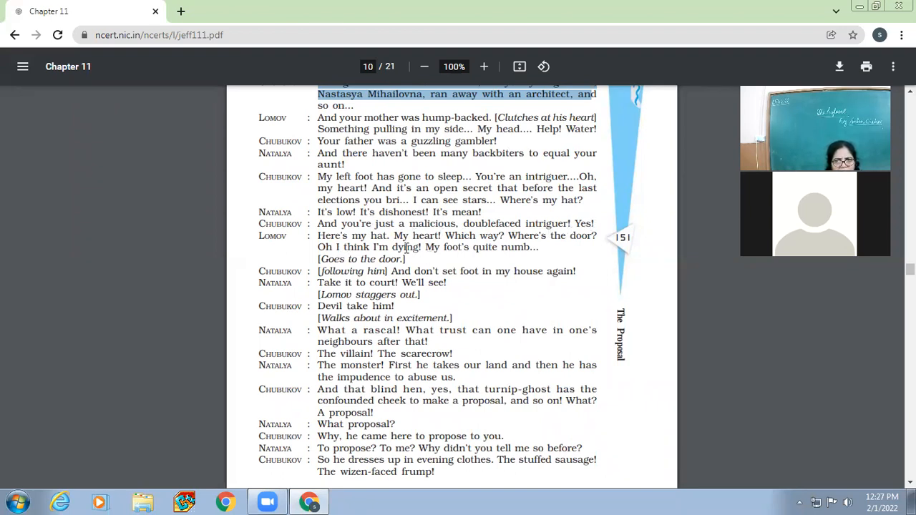
pyautogui.moveTo(504, 251)
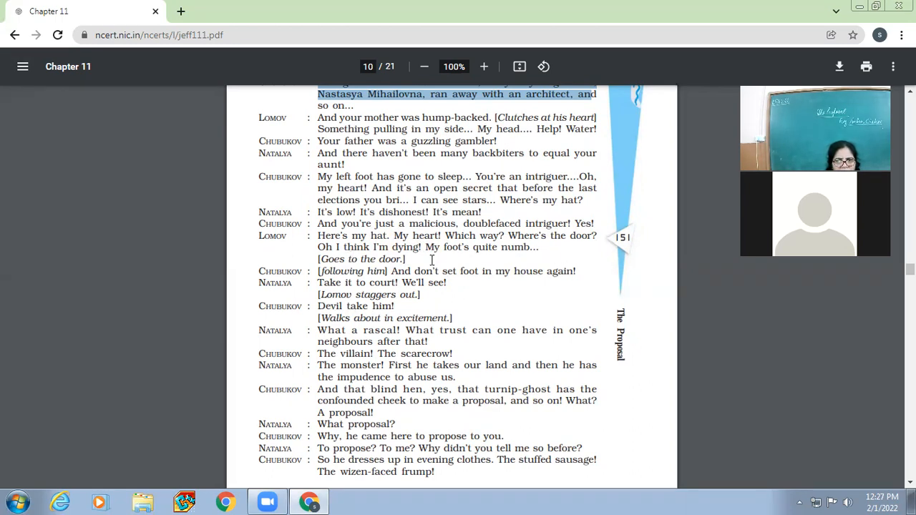
pyautogui.scroll(-3)
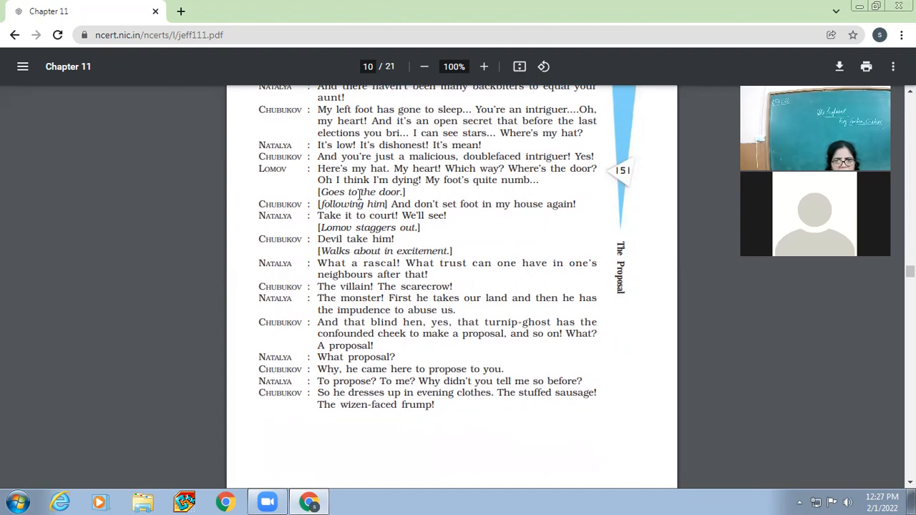
pyautogui.moveTo(437, 206)
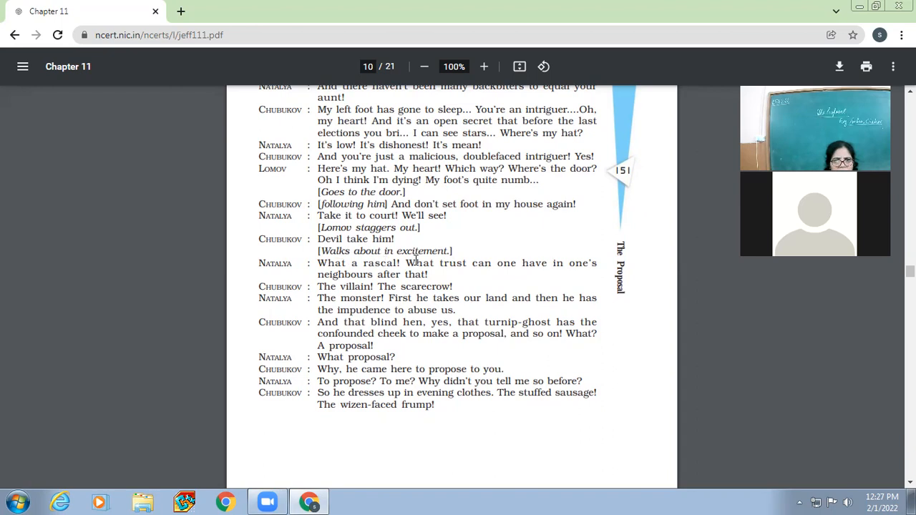
pyautogui.scroll(-3)
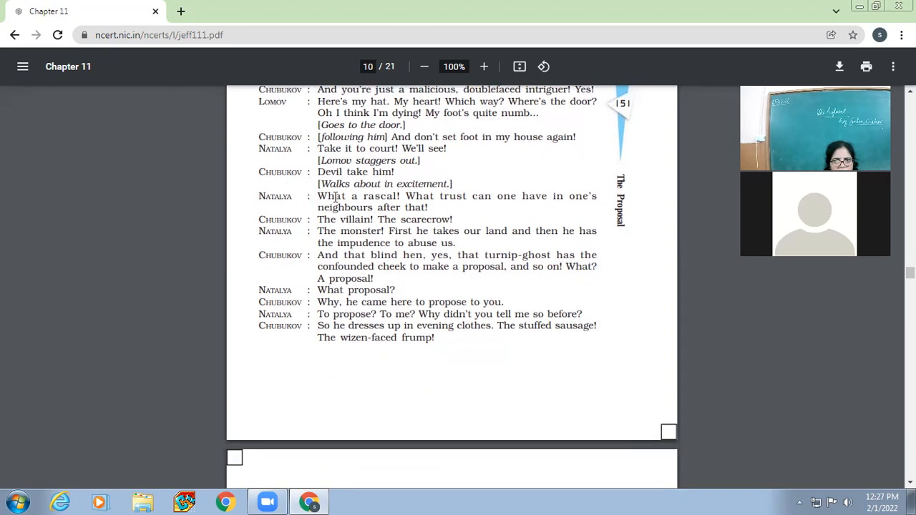
pyautogui.moveTo(487, 201)
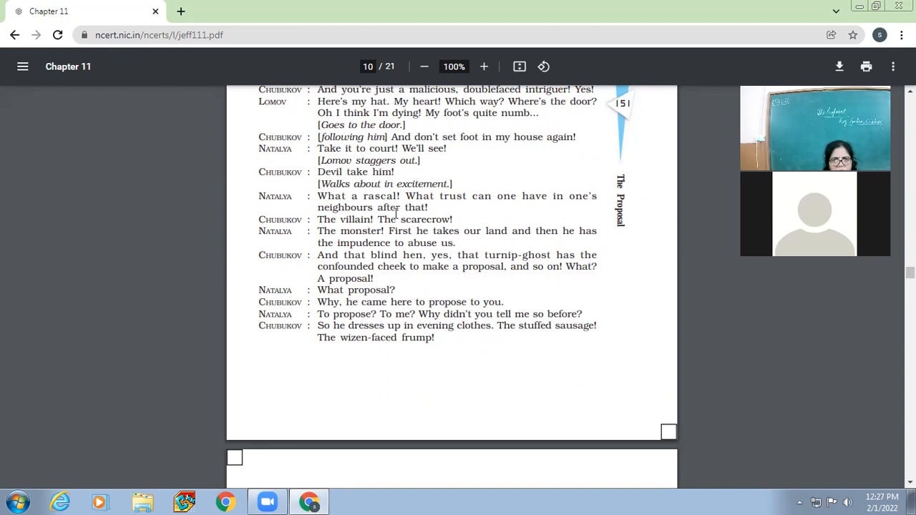
pyautogui.scroll(-3)
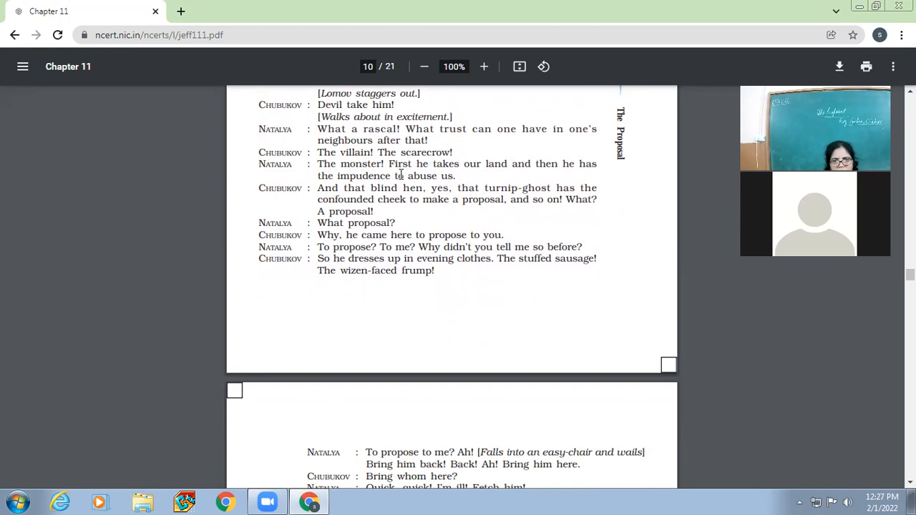
pyautogui.moveTo(600, 160)
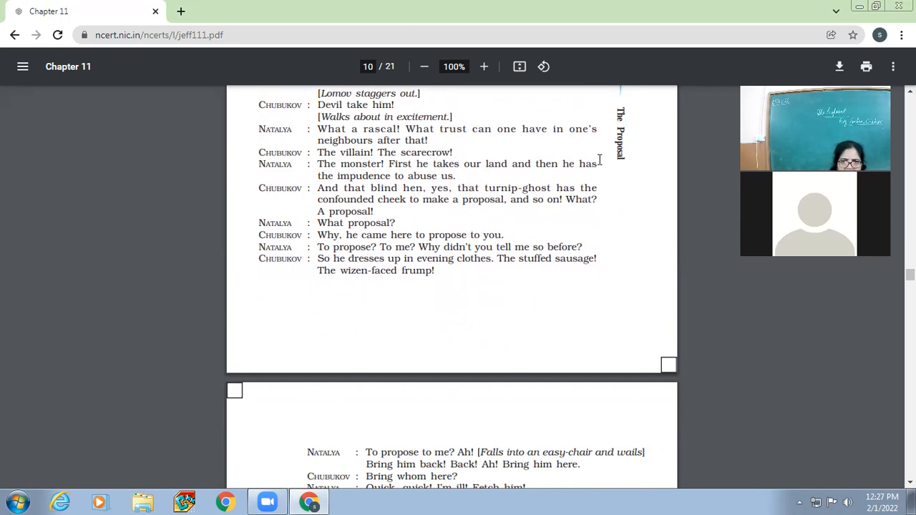
pyautogui.moveTo(466, 186)
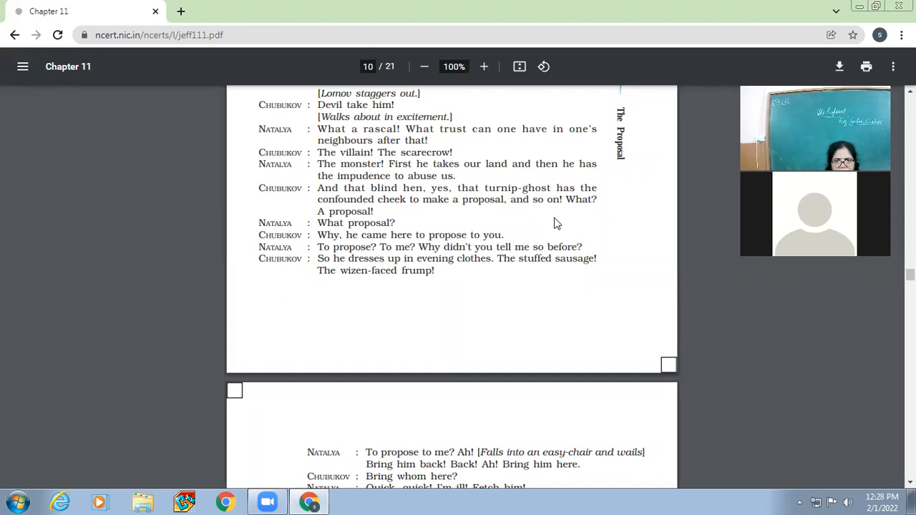
pyautogui.moveTo(367, 186)
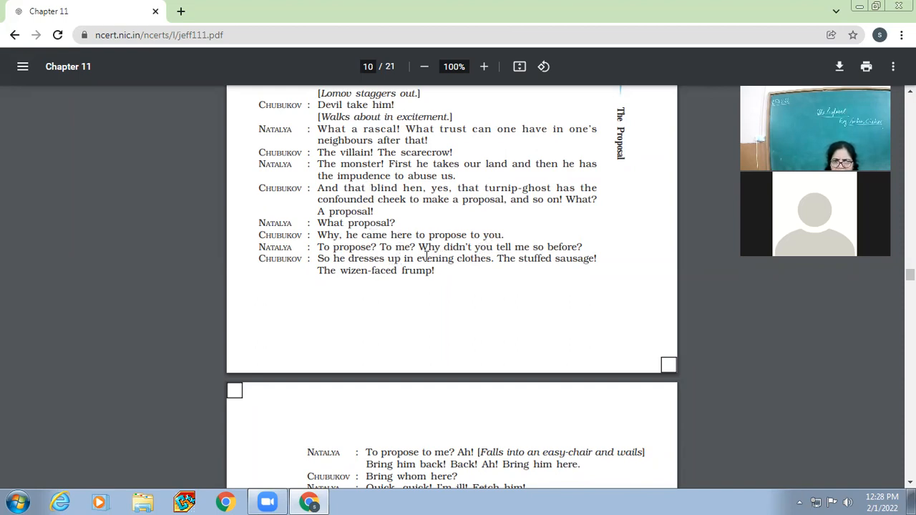
pyautogui.moveTo(554, 249)
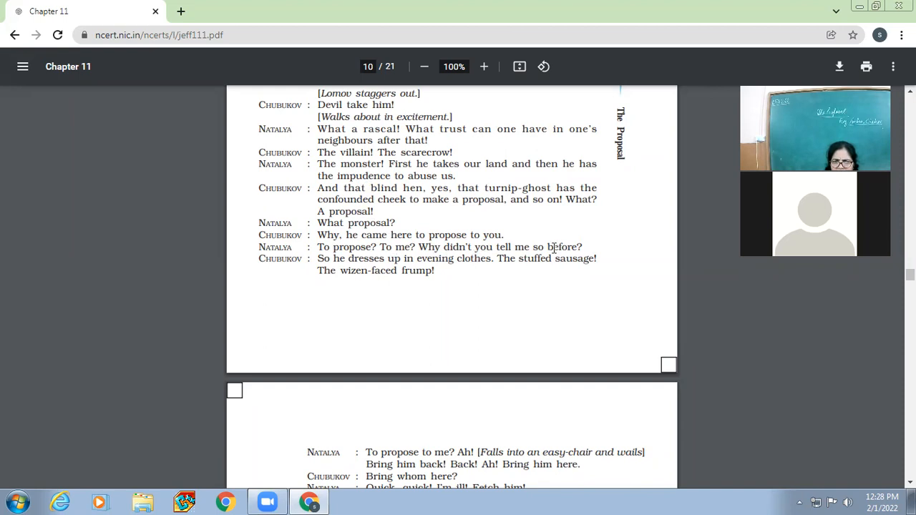
pyautogui.scroll(-3)
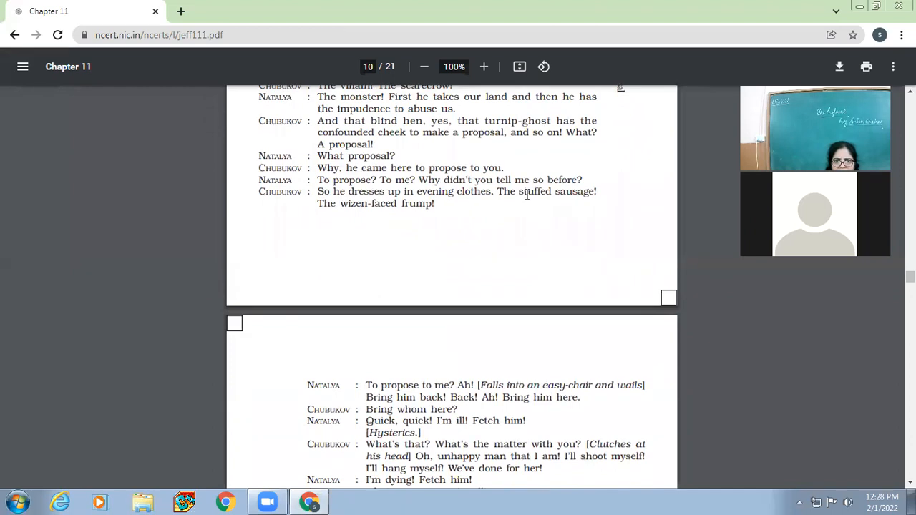
pyautogui.moveTo(589, 202)
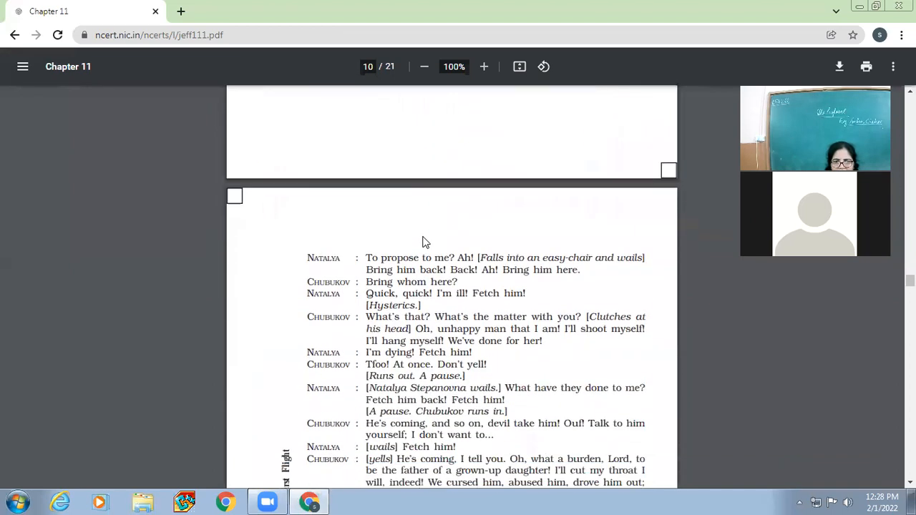
pyautogui.scroll(-3)
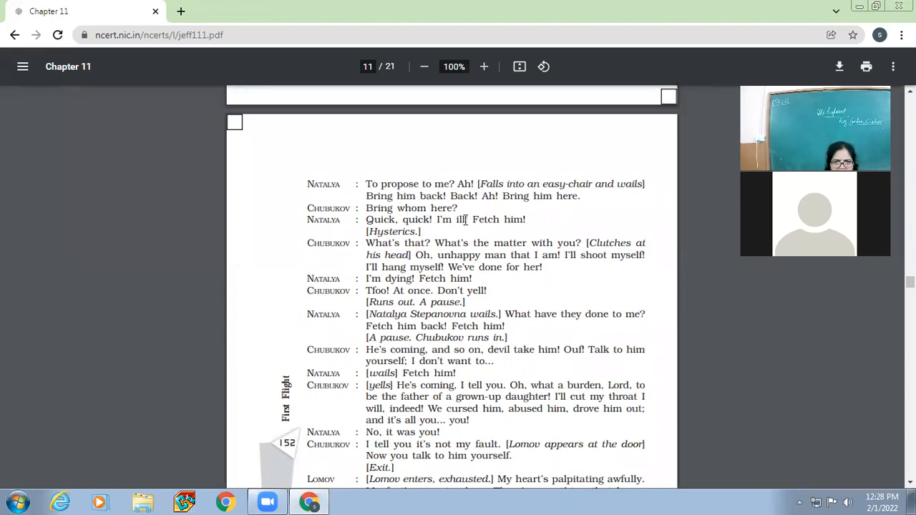
pyautogui.scroll(-3)
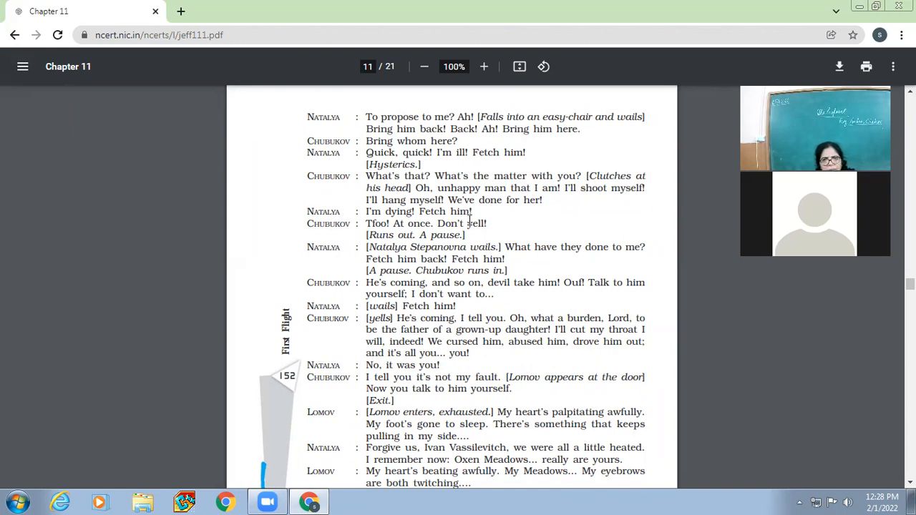
pyautogui.scroll(-3)
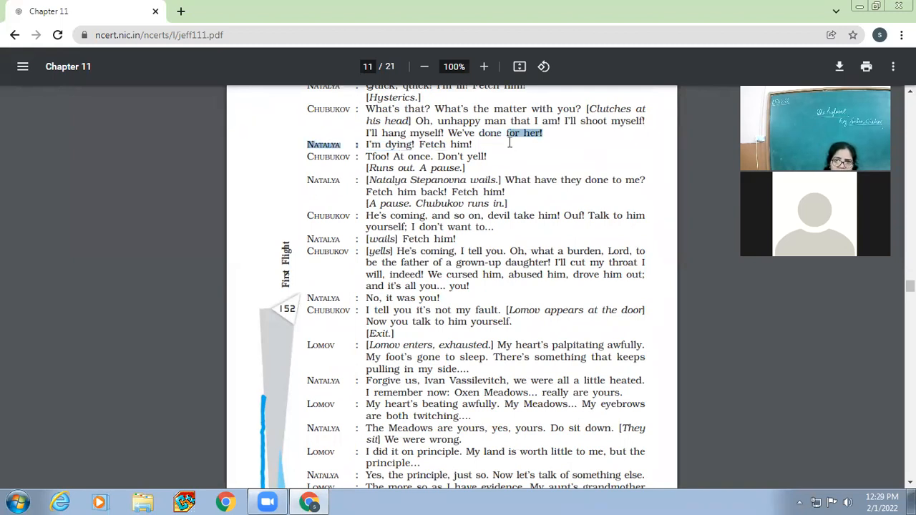
pyautogui.moveTo(543, 132); pyautogui.dragTo(384, 132)
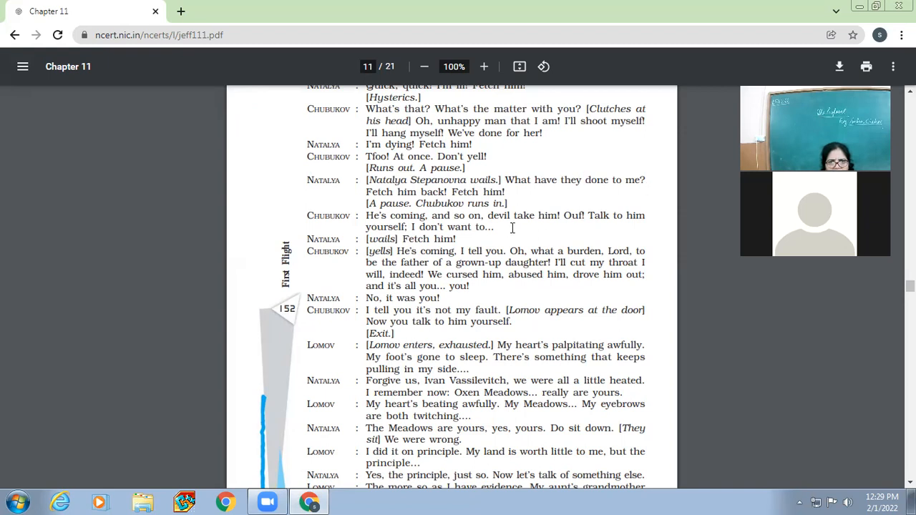
pyautogui.scroll(-3)
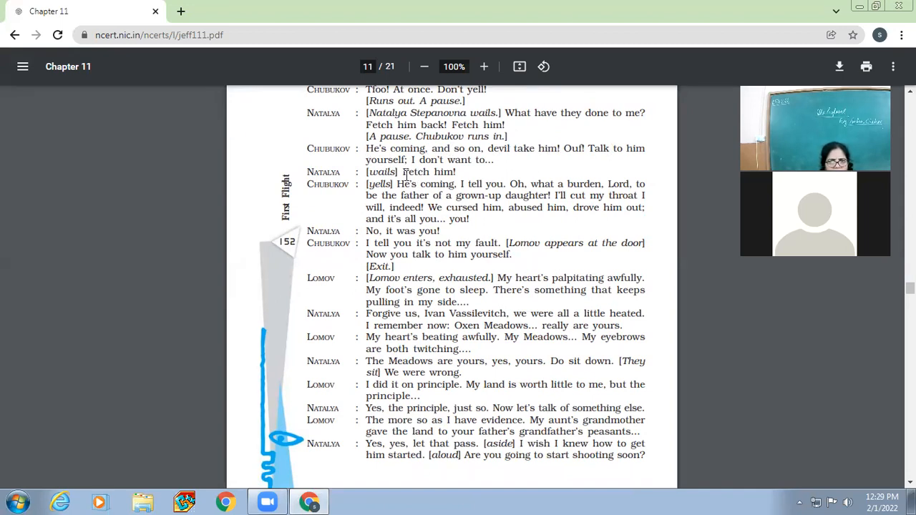
pyautogui.scroll(-3)
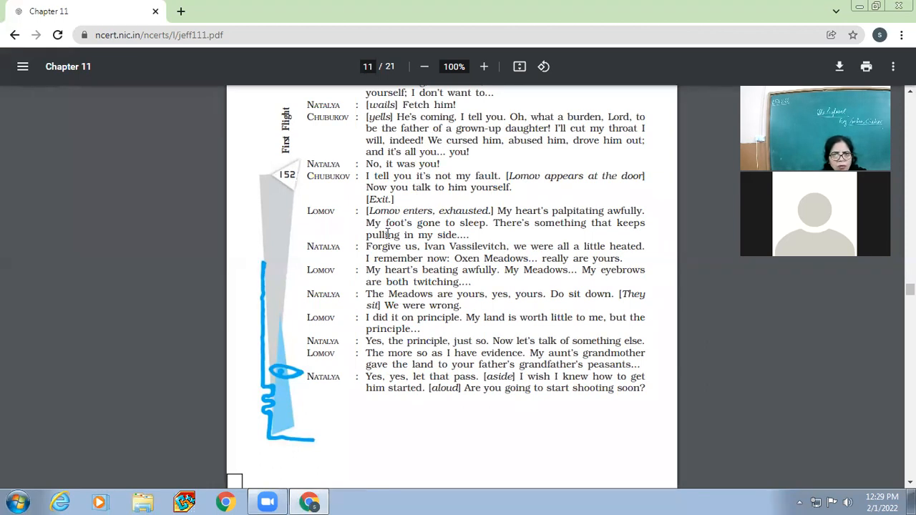
pyautogui.moveTo(532, 211)
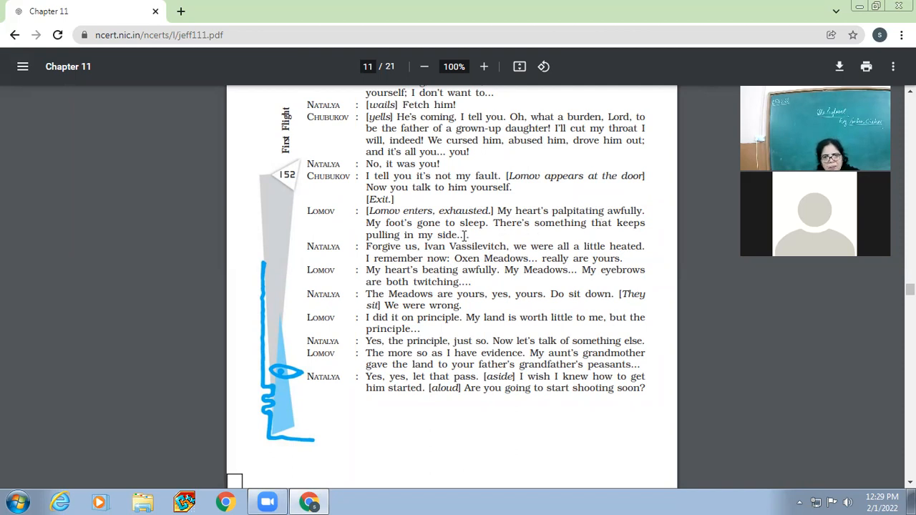
# Step: Scroll down page 11, select Lomov's 'on principle' line, deselect, and reach page 12's opening
pyautogui.scroll(-3)
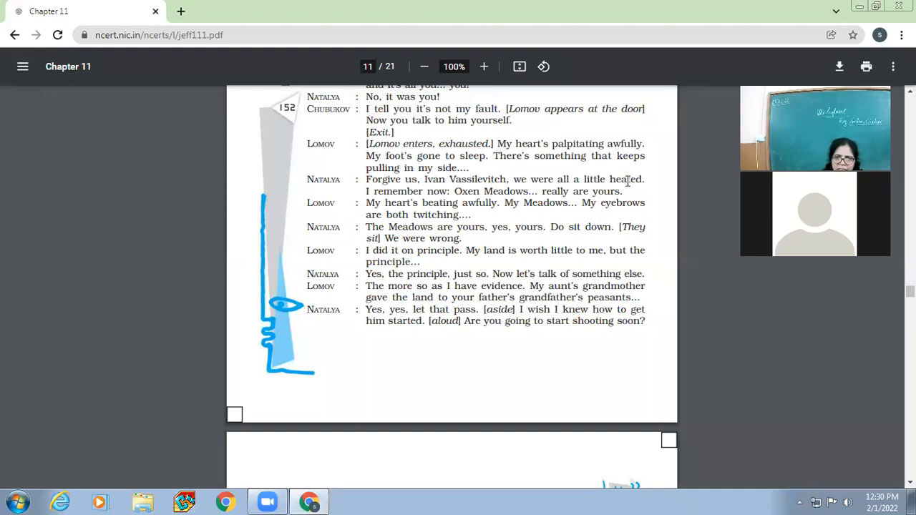
pyautogui.moveTo(471, 203)
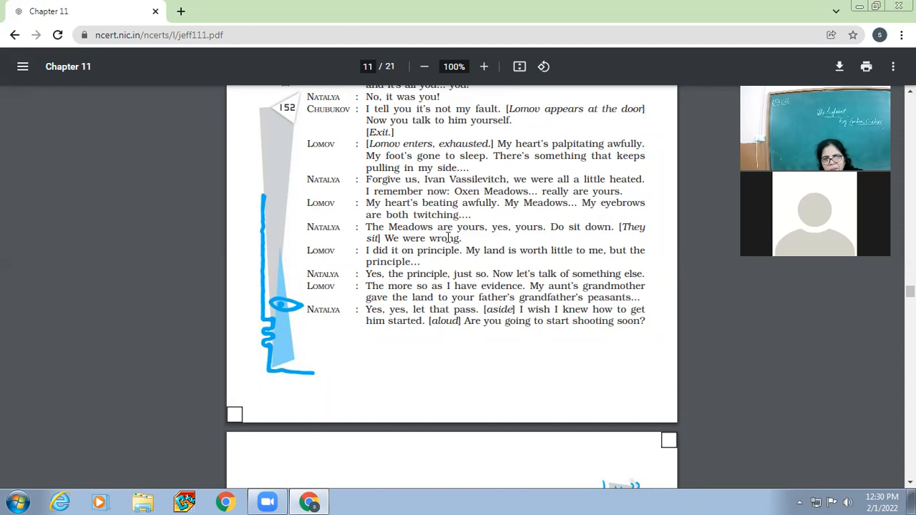
pyautogui.scroll(-3)
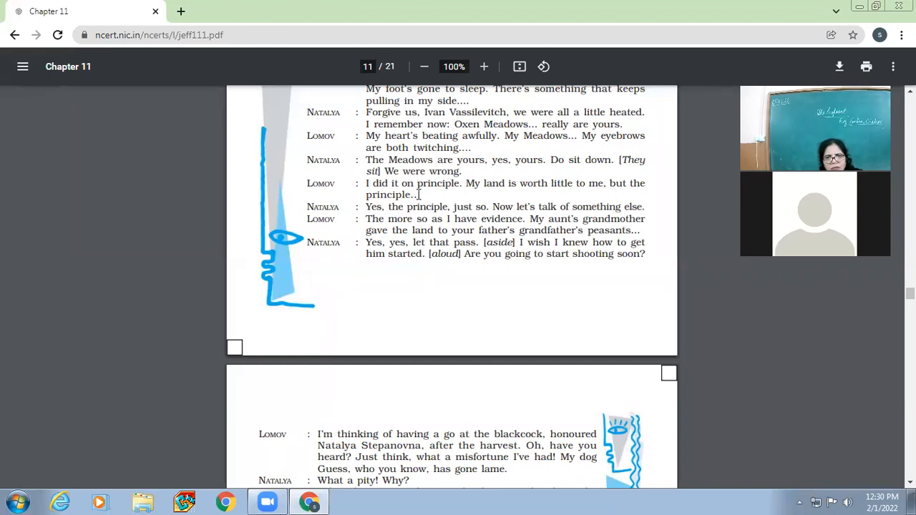
pyautogui.moveTo(437, 186)
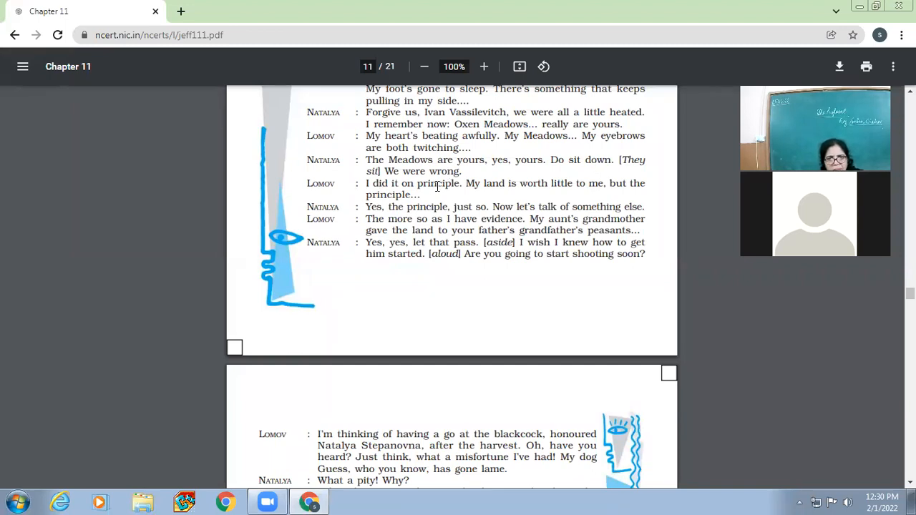
pyautogui.moveTo(690, 206)
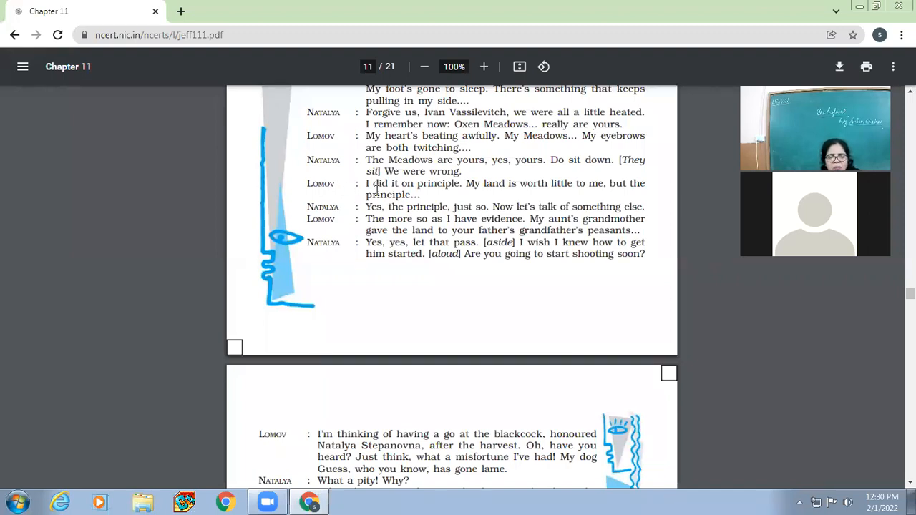
pyautogui.moveTo(367, 183); pyautogui.dragTo(544, 183)
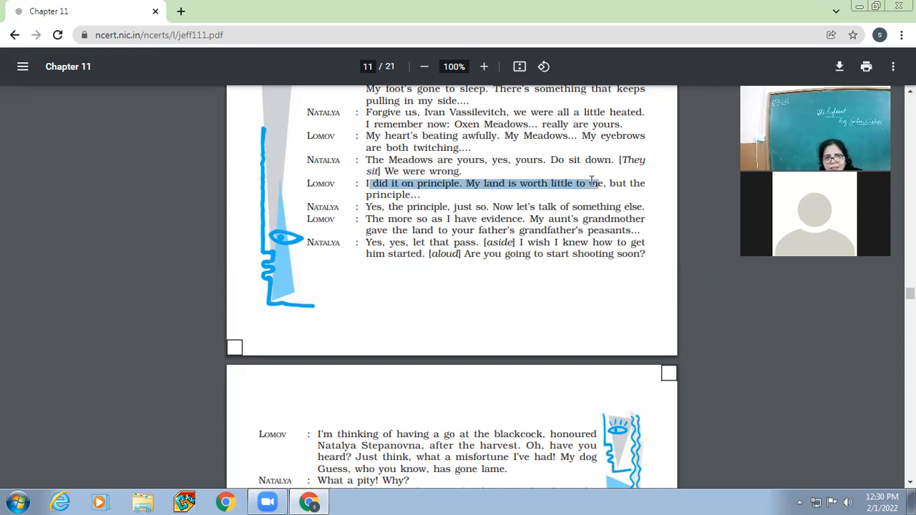
pyautogui.click(510, 232)
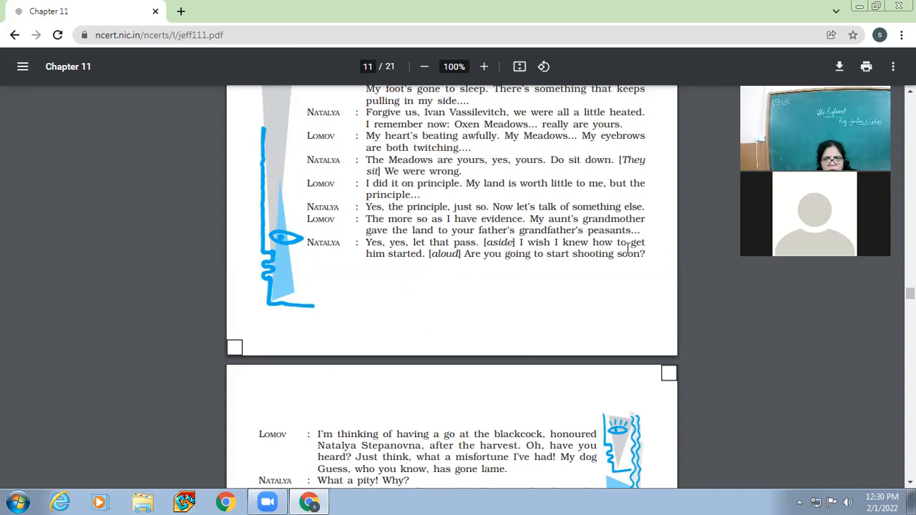
pyautogui.scroll(-3)
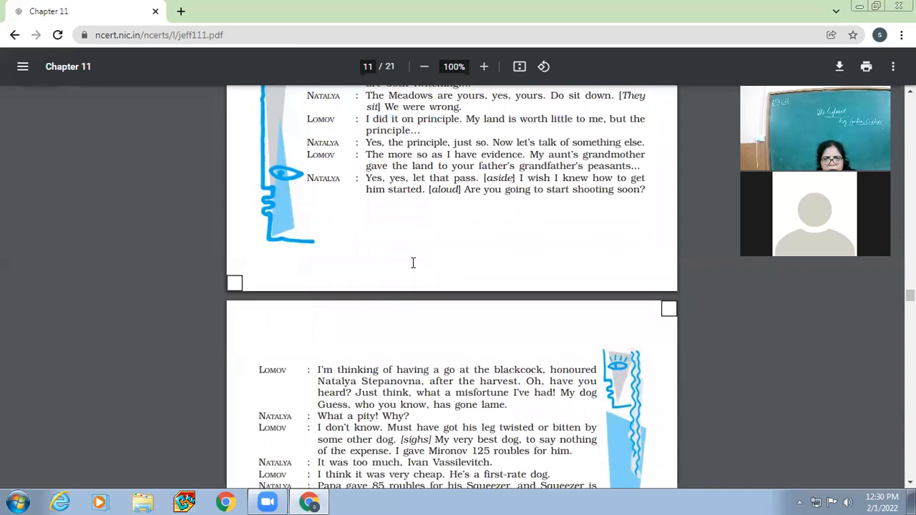
pyautogui.scroll(-3)
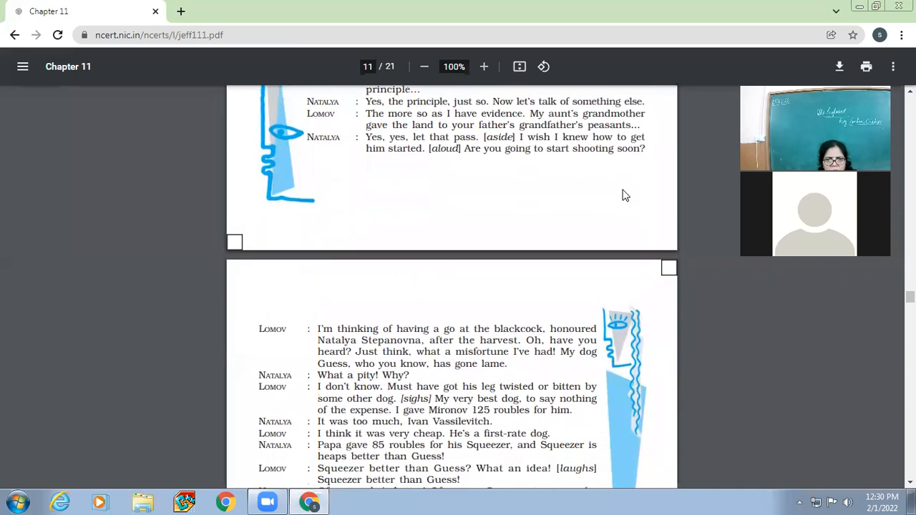
# Step: Scroll through page 12's dogs argument to Natalya insisting Squeezer is better than Guess
pyautogui.scroll(-3)
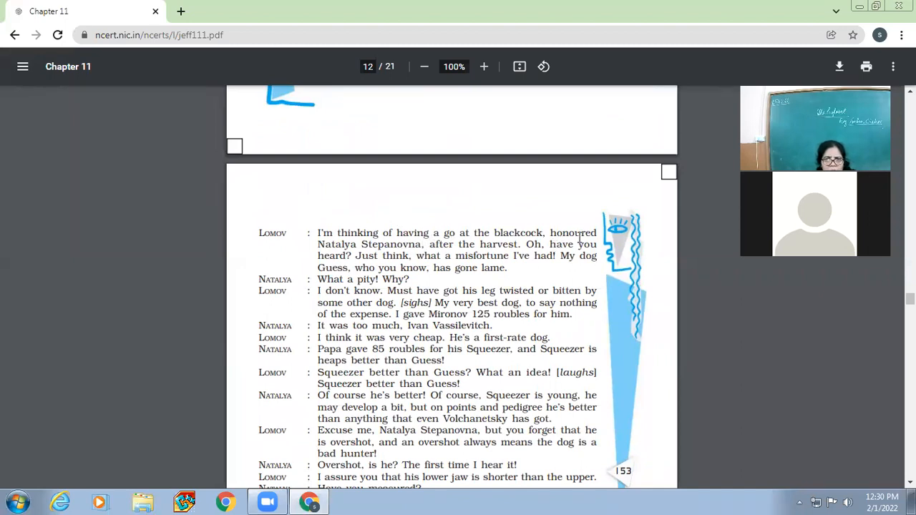
pyautogui.moveTo(567, 246)
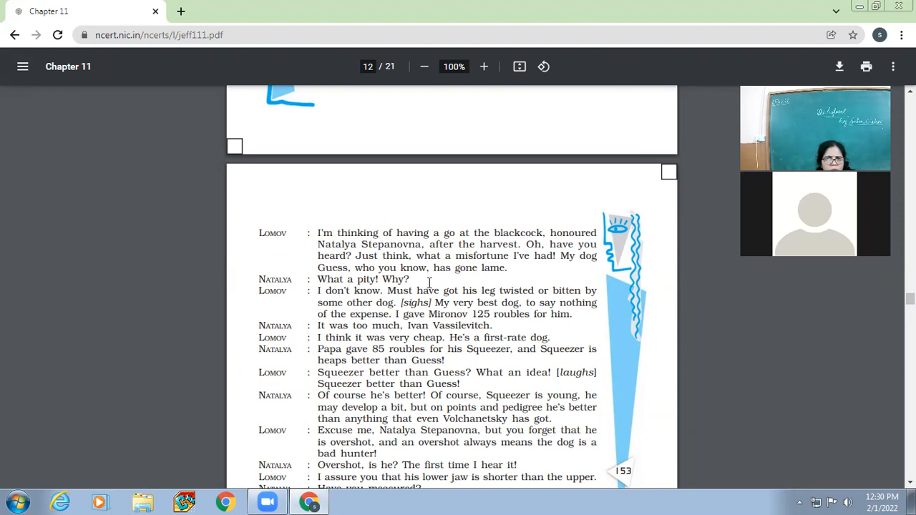
pyautogui.scroll(-3)
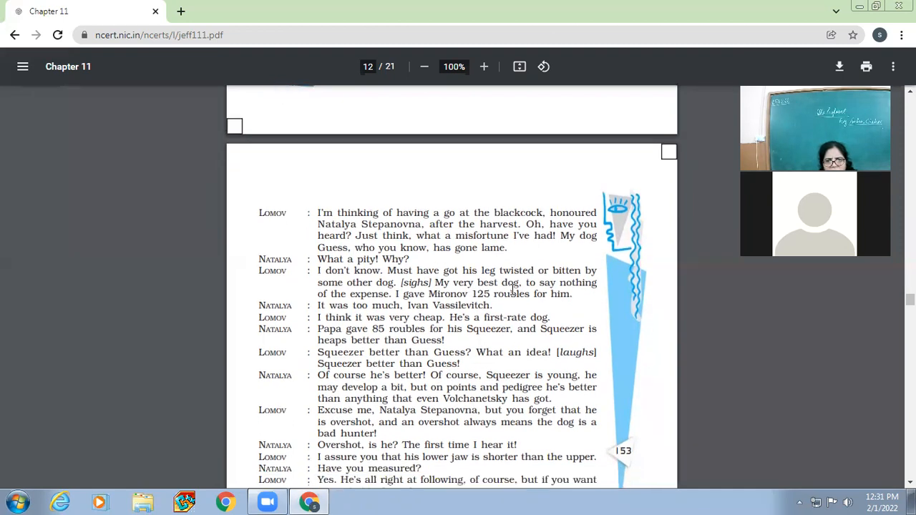
pyautogui.scroll(-3)
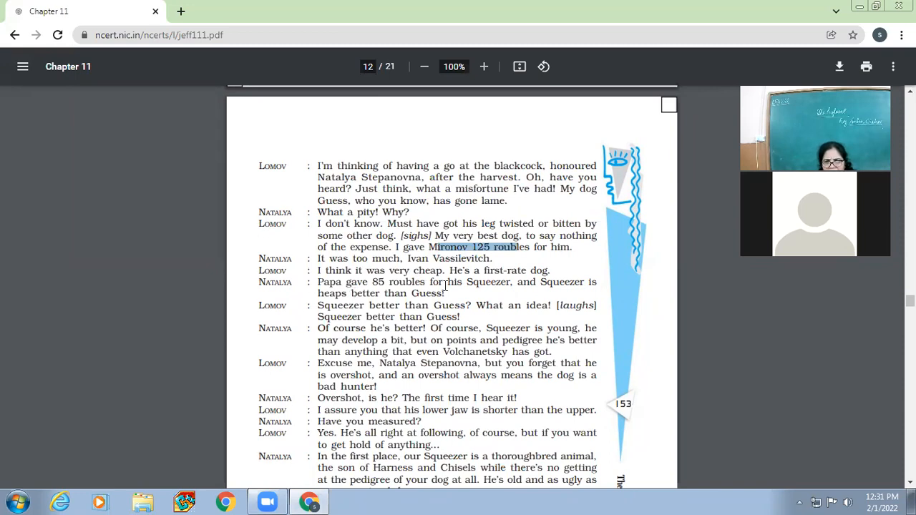
pyautogui.scroll(-3)
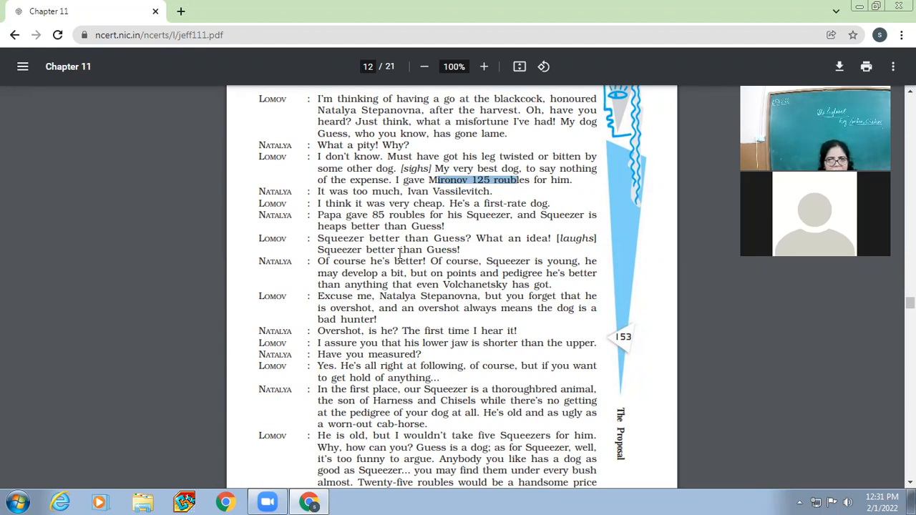
pyautogui.moveTo(447, 279)
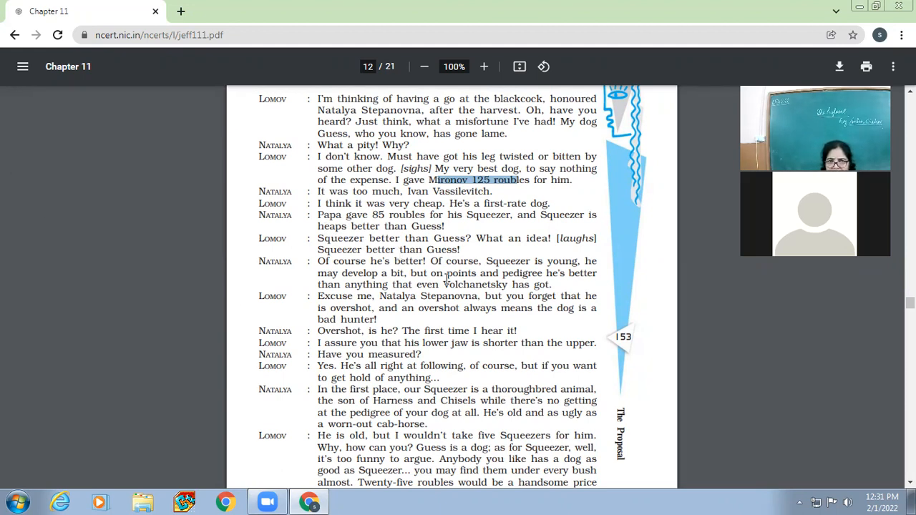
pyautogui.scroll(-3)
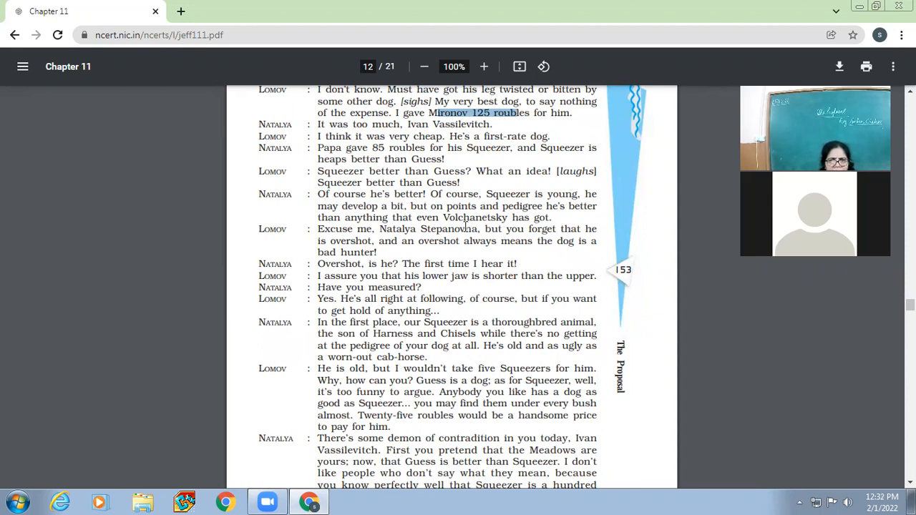
pyautogui.moveTo(361, 230)
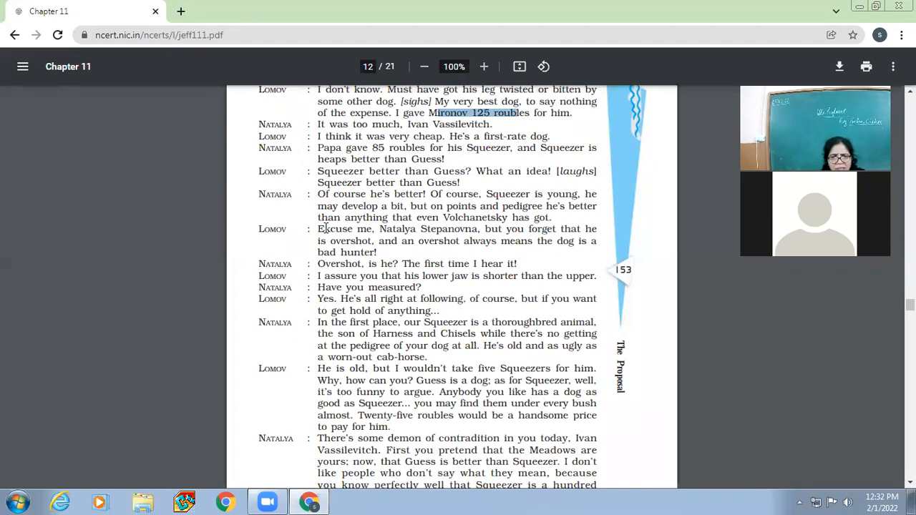
pyautogui.scroll(-3)
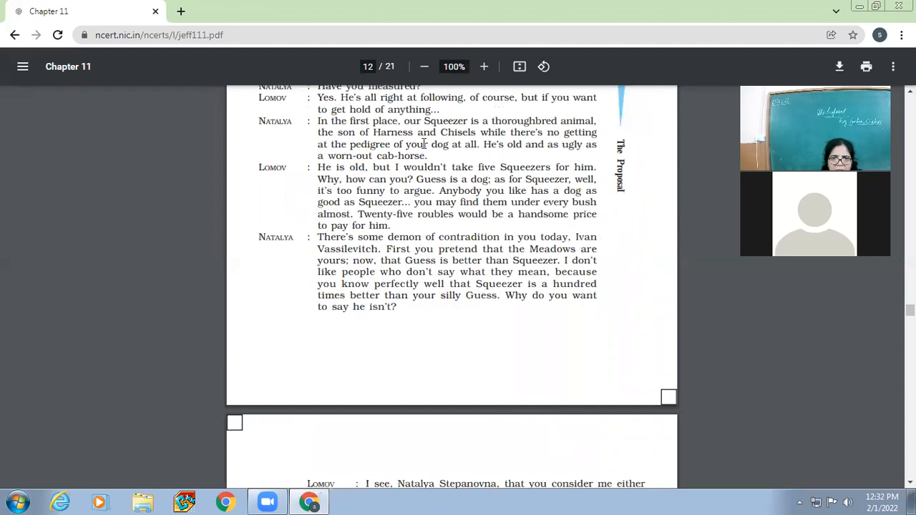
pyautogui.moveTo(656, 131)
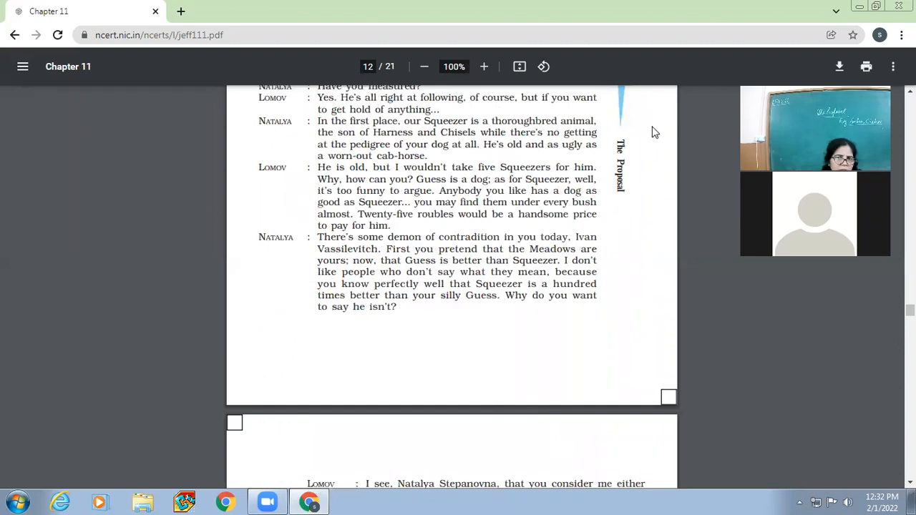
pyautogui.moveTo(426, 147)
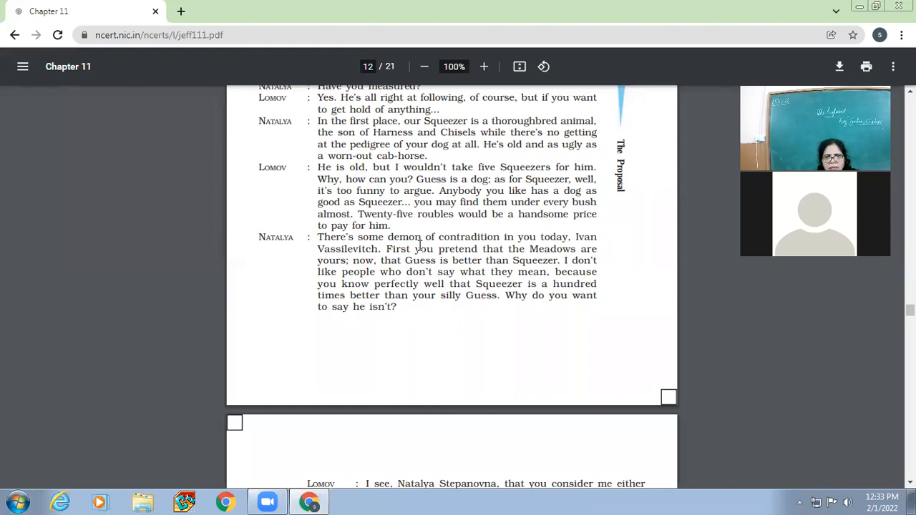
pyautogui.moveTo(467, 261)
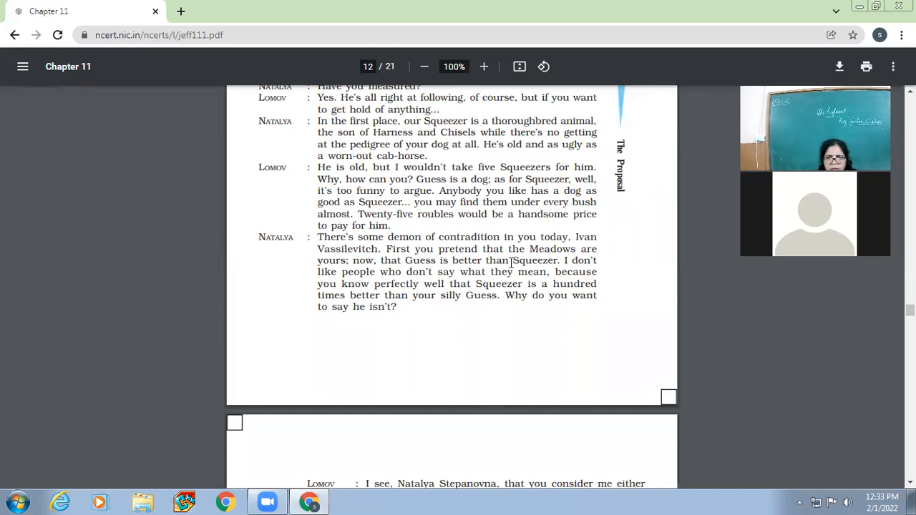
pyautogui.moveTo(467, 283)
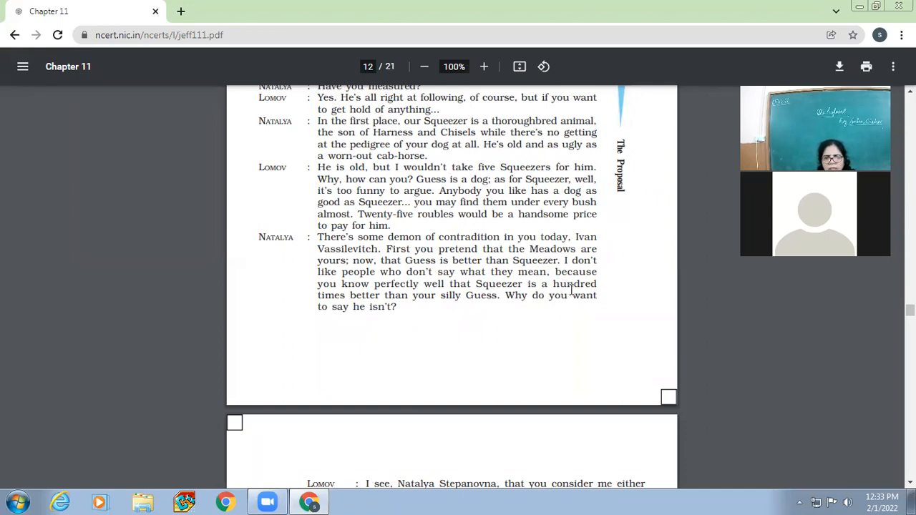
pyautogui.moveTo(456, 300)
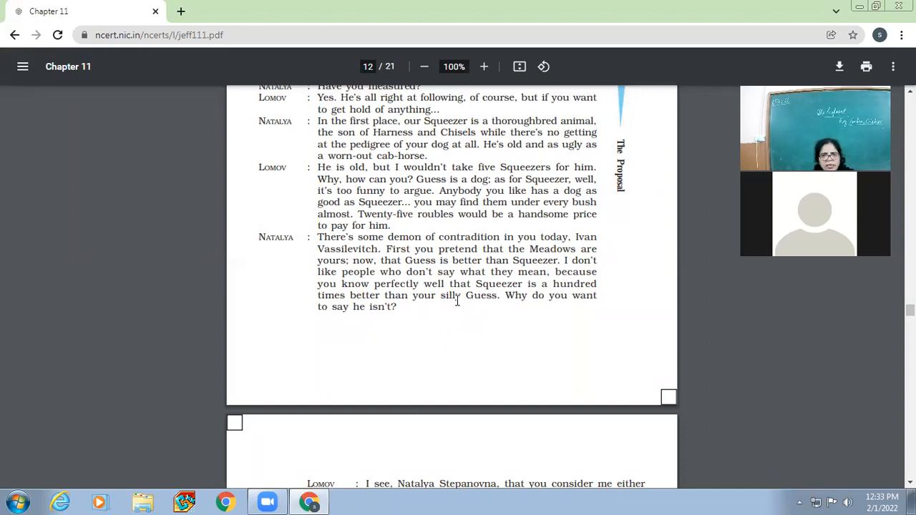
pyautogui.moveTo(408, 343)
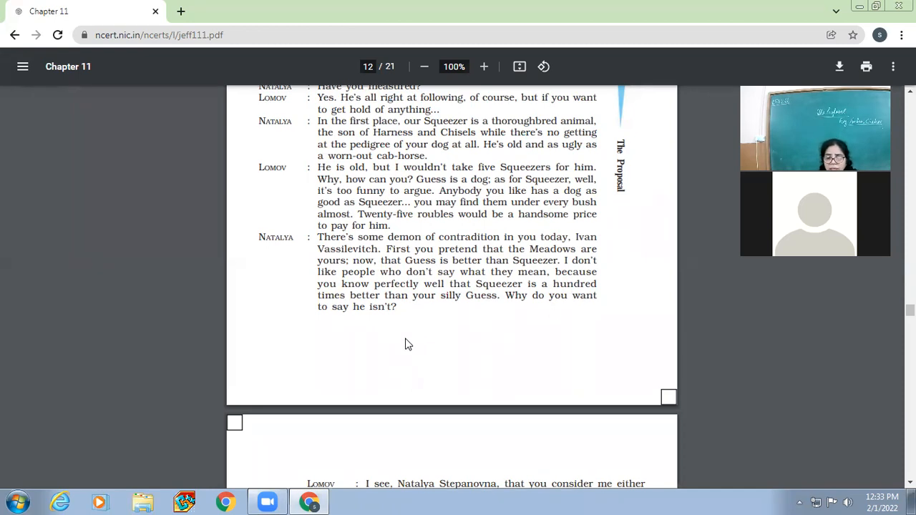
# Step: Scroll past the page break onto page 13, where Lomov says Natalya thinks him blind or a fool
pyautogui.scroll(-3)
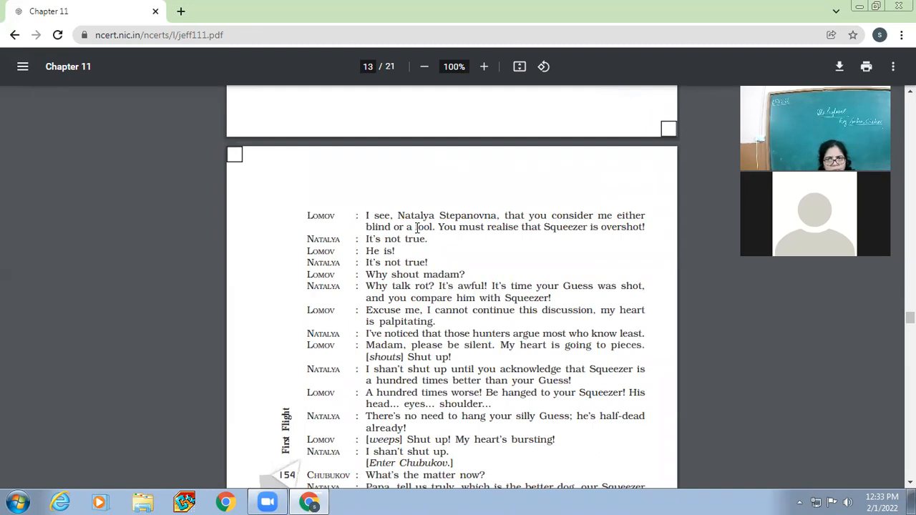
pyautogui.moveTo(633, 255)
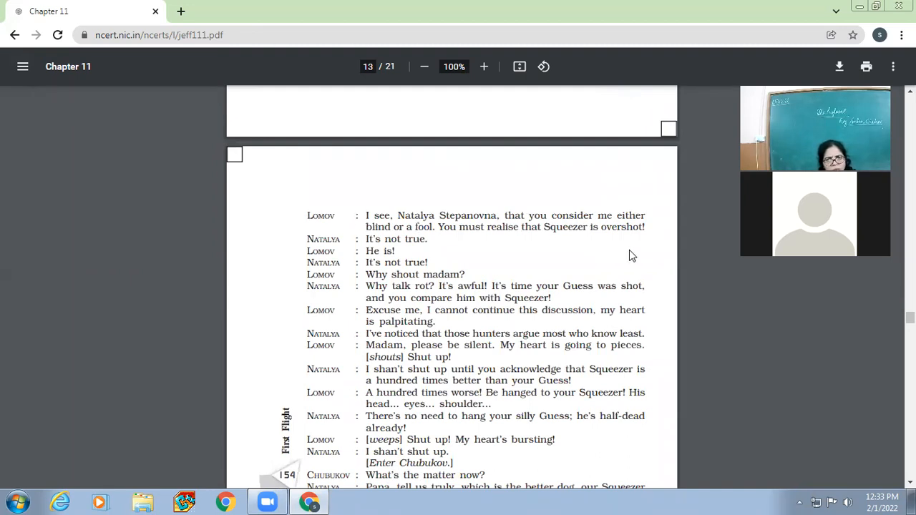
# Step: Select Natalya's 'hunters who argue most' line and scroll to Chubukov judging Guess old
pyautogui.scroll(-3)
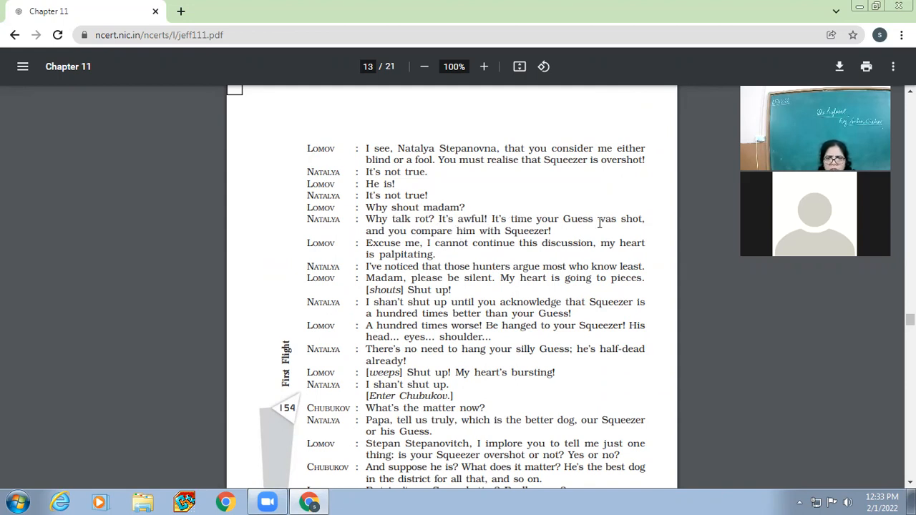
pyautogui.scroll(-3)
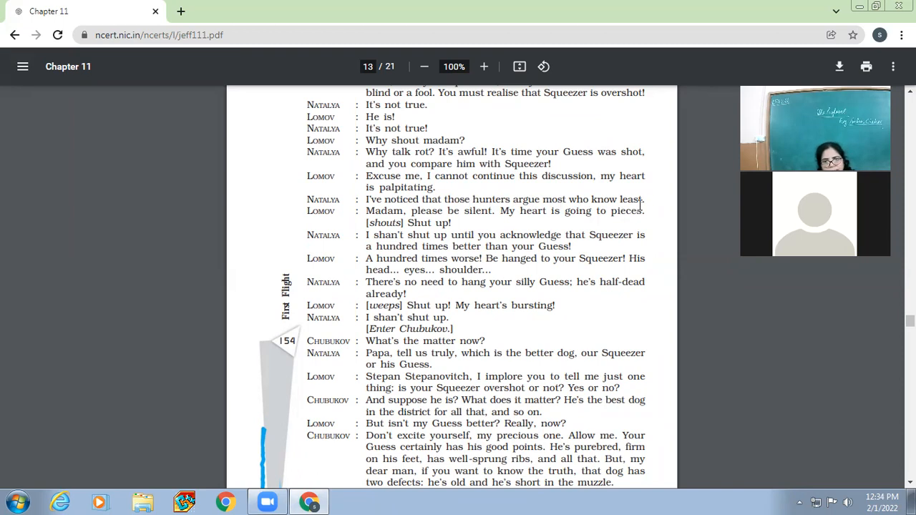
pyautogui.moveTo(367, 199); pyautogui.dragTo(643, 199)
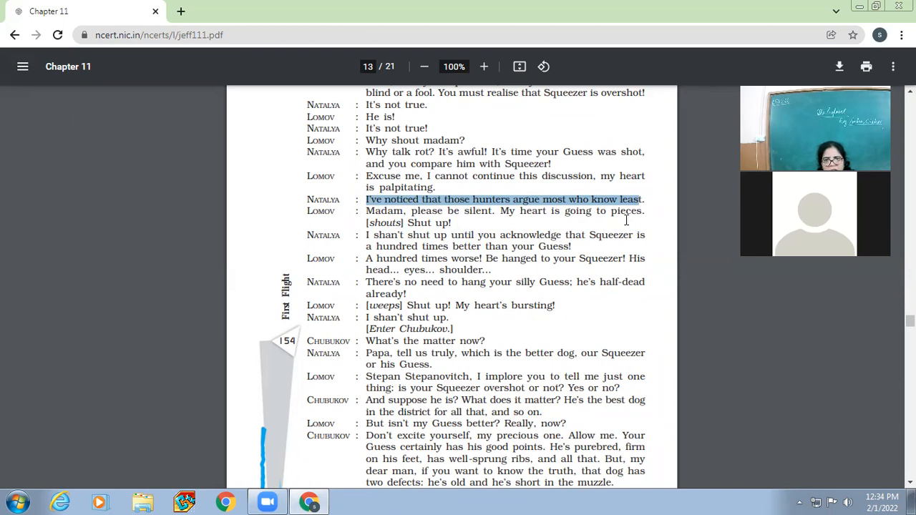
pyautogui.scroll(-3)
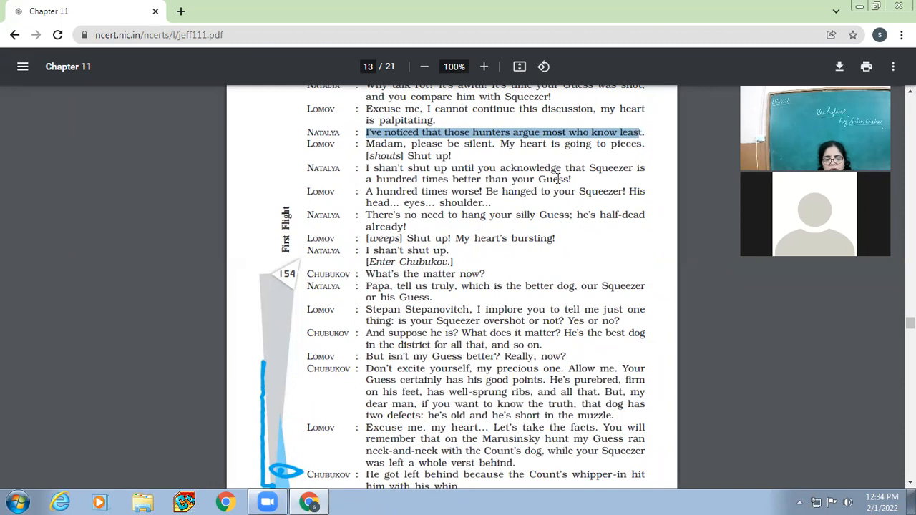
pyautogui.moveTo(461, 195)
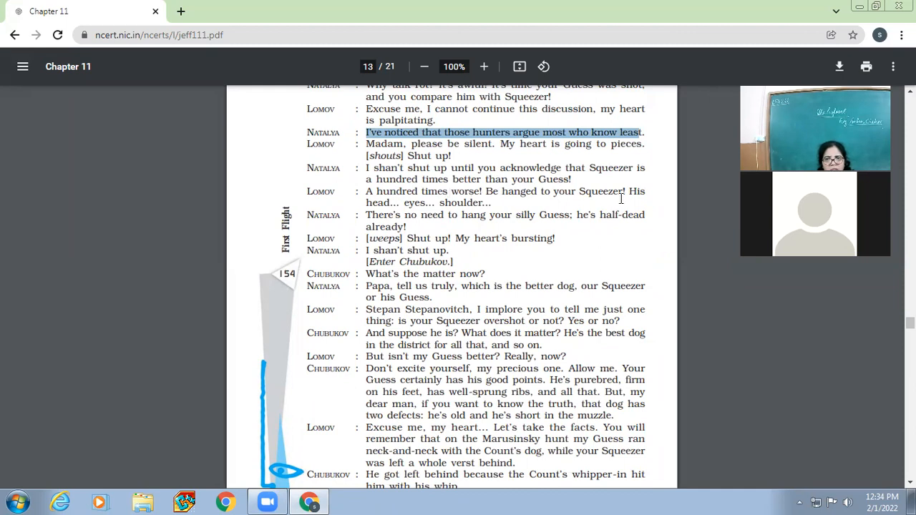
pyautogui.moveTo(550, 220)
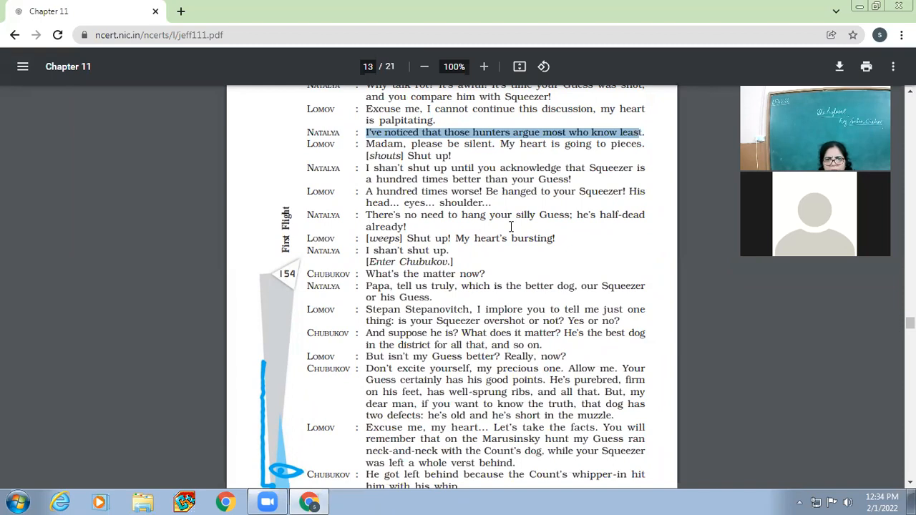
pyautogui.moveTo(639, 223)
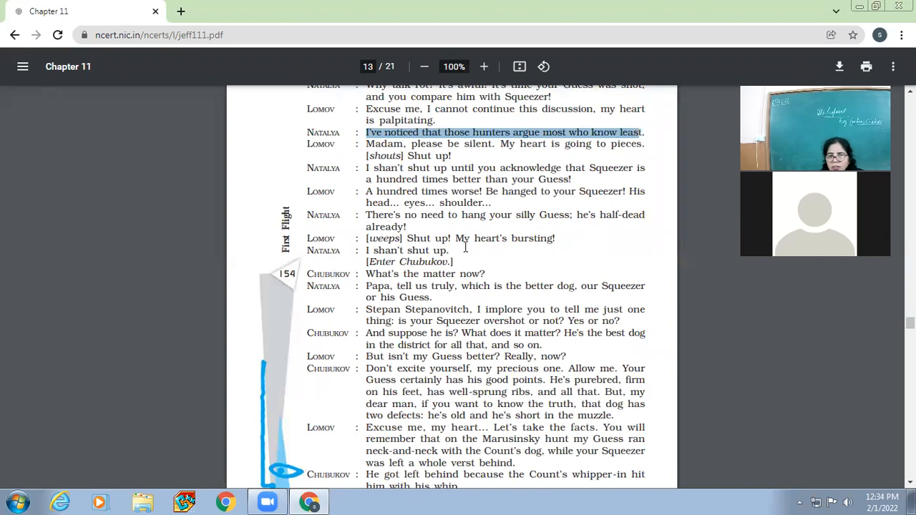
pyautogui.scroll(-3)
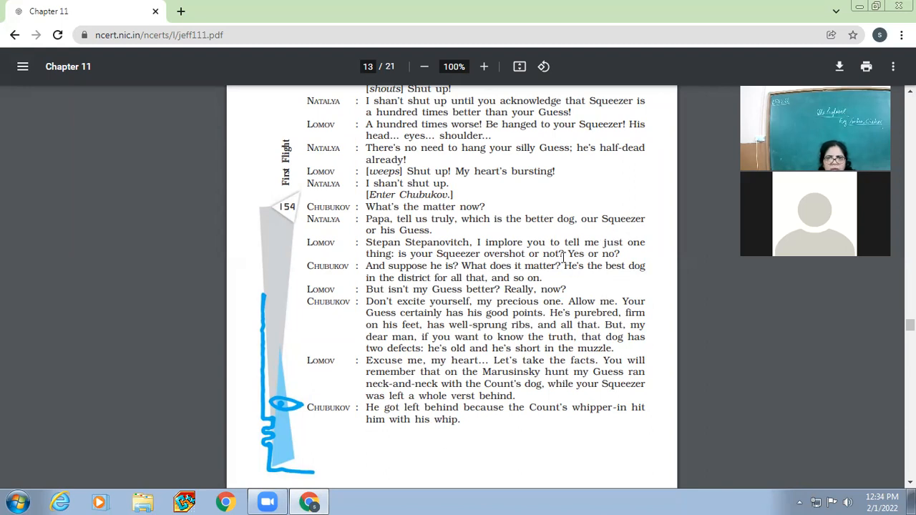
pyautogui.moveTo(518, 263)
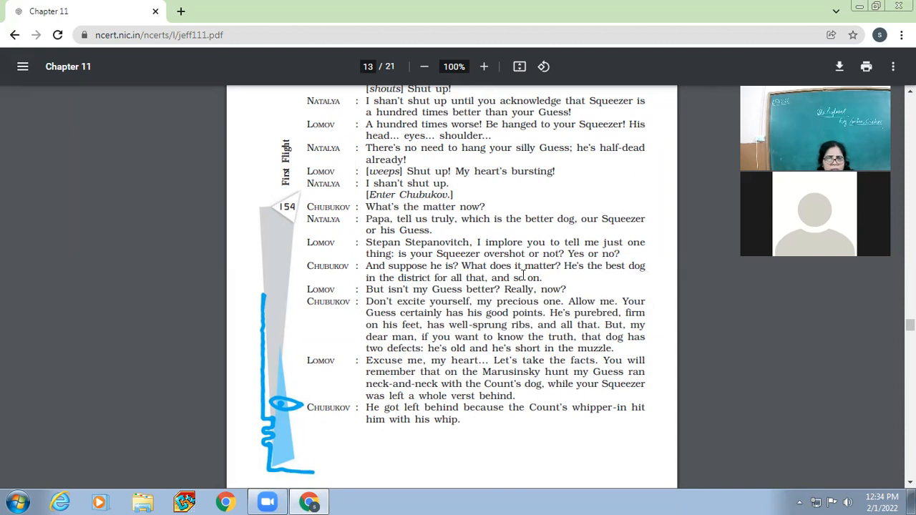
# Step: Scroll past the bottom of page 13 onto page 14, where Lomov and Chubukov trade 'intriguer' insults
pyautogui.scroll(-3)
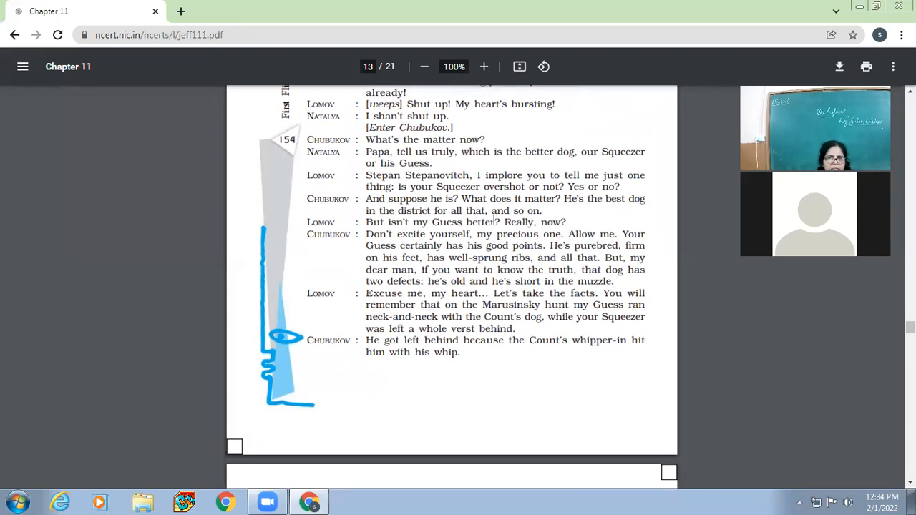
pyautogui.moveTo(418, 242)
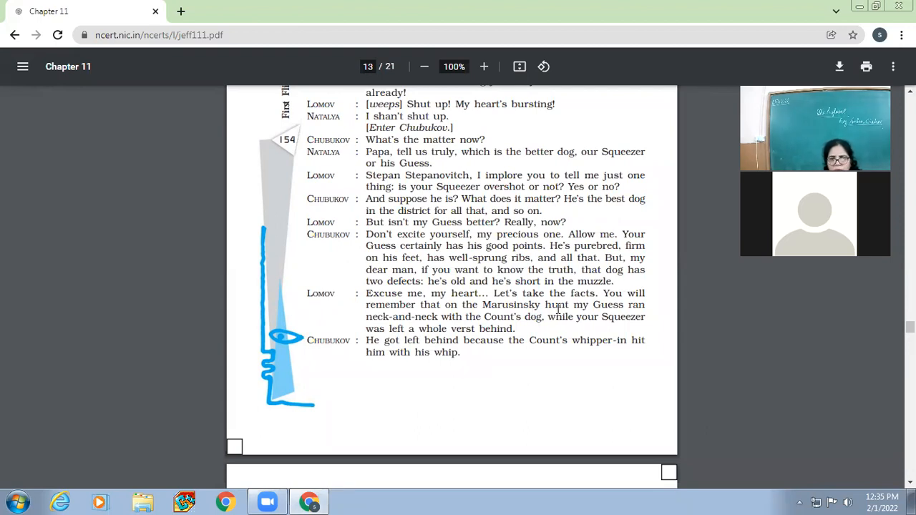
pyautogui.scroll(-3)
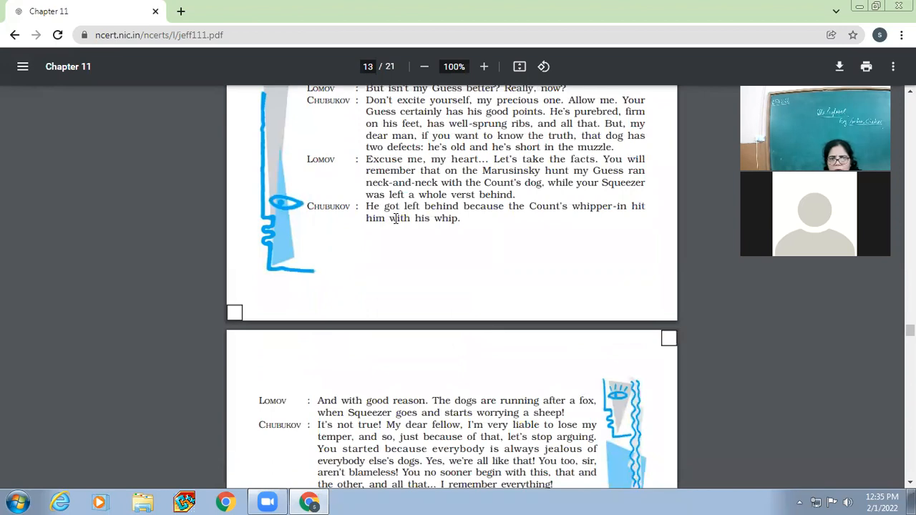
pyautogui.moveTo(633, 226)
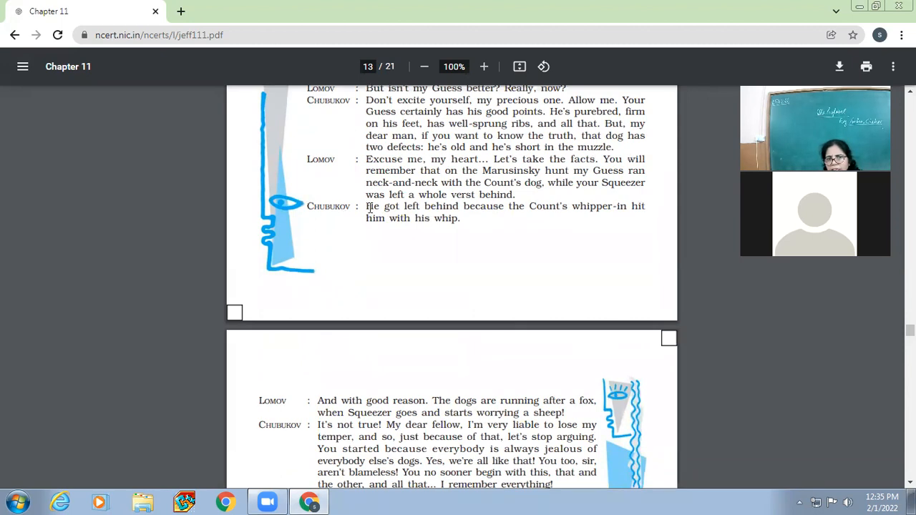
pyautogui.scroll(-3)
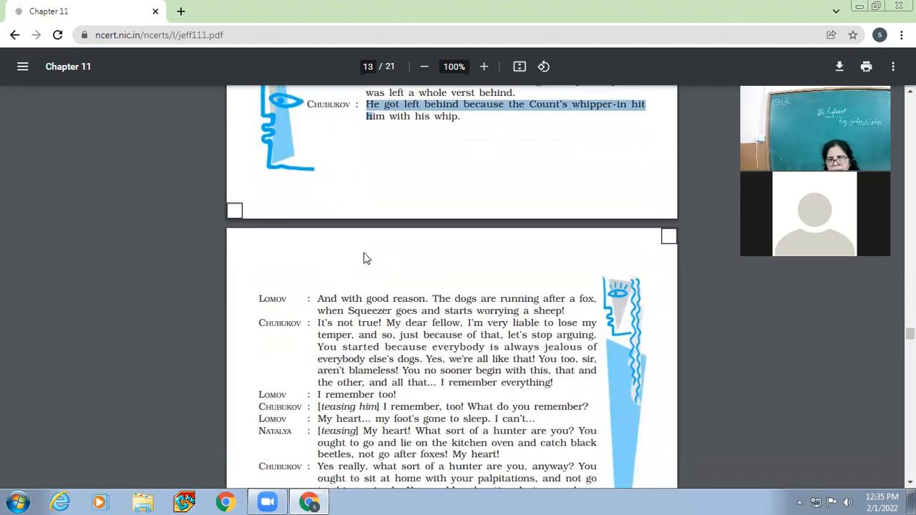
pyautogui.scroll(-3)
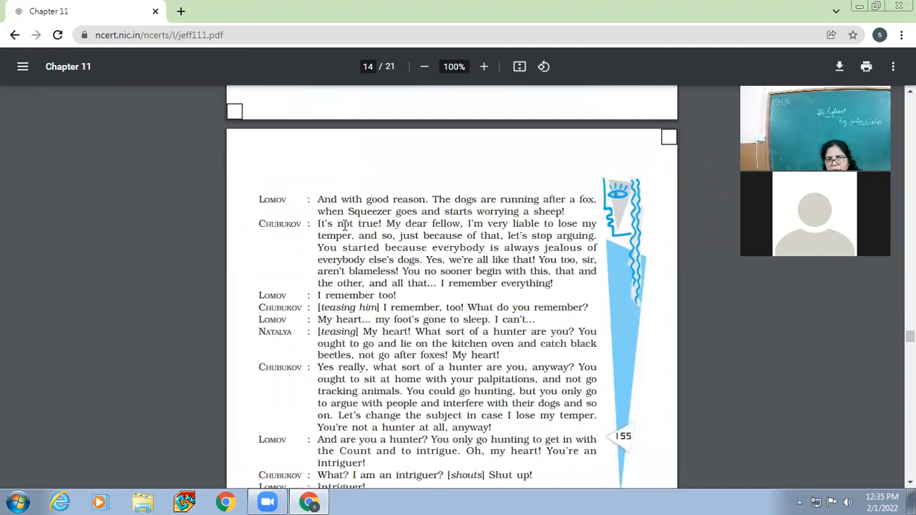
pyautogui.moveTo(590, 212)
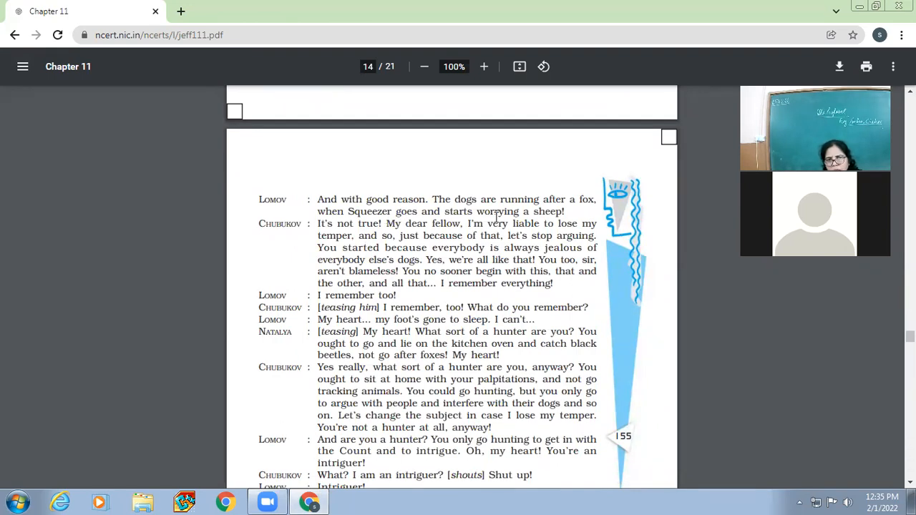
pyautogui.scroll(-3)
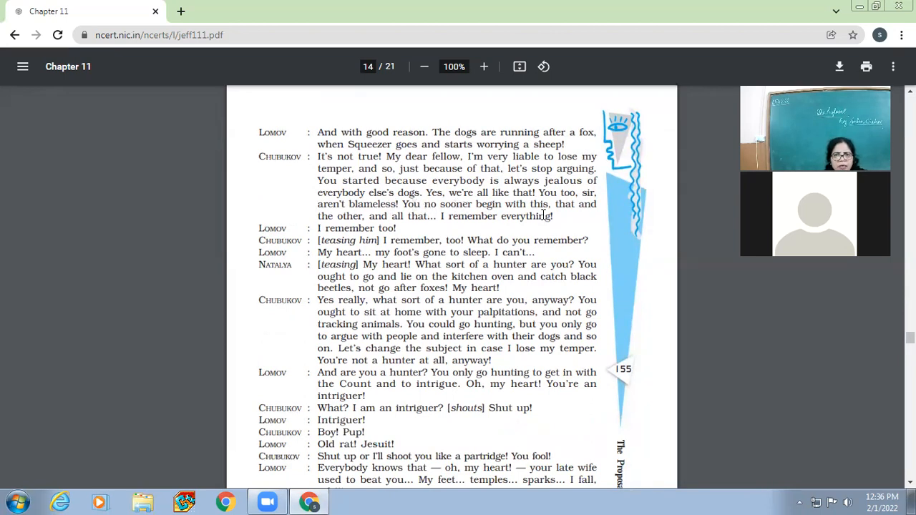
pyautogui.moveTo(307, 240)
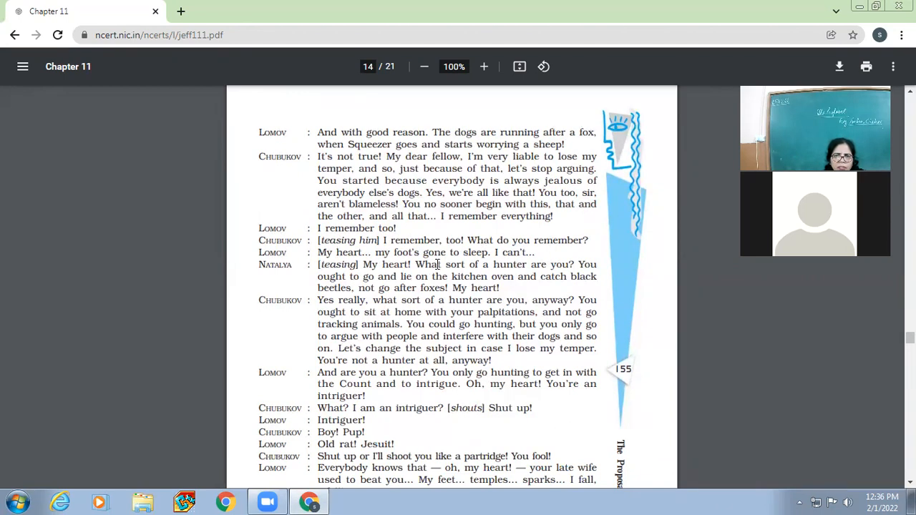
pyautogui.scroll(-3)
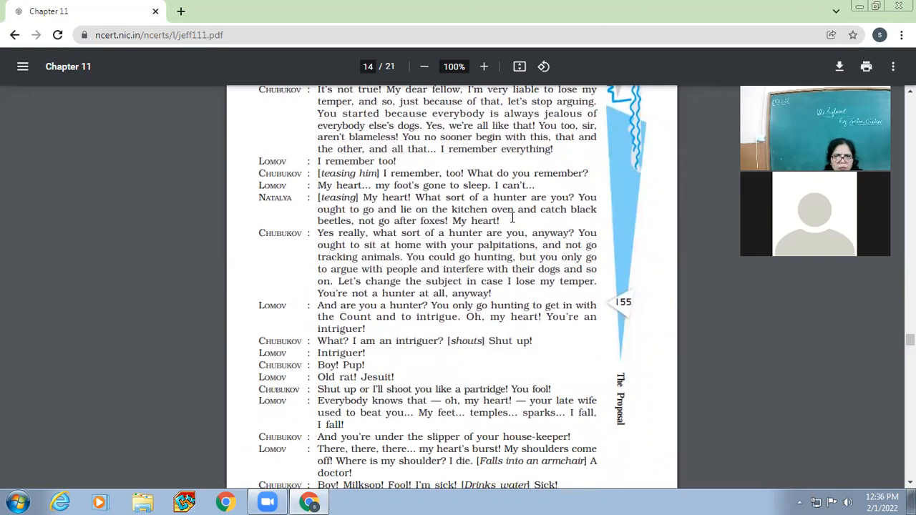
pyautogui.moveTo(461, 215)
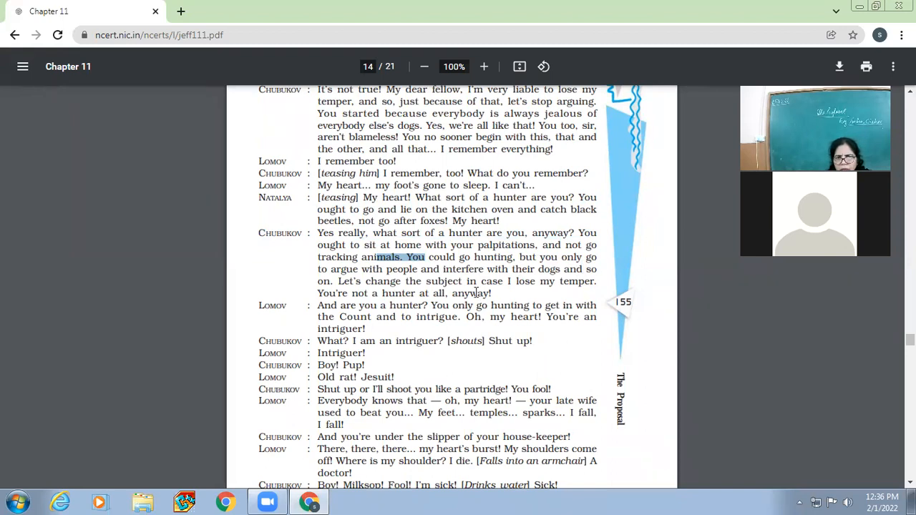
pyautogui.moveTo(570, 273)
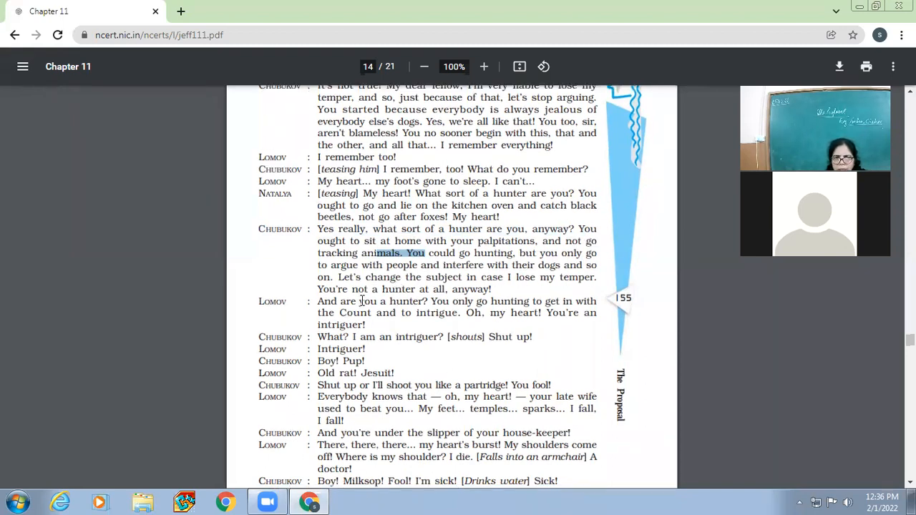
pyautogui.scroll(-3)
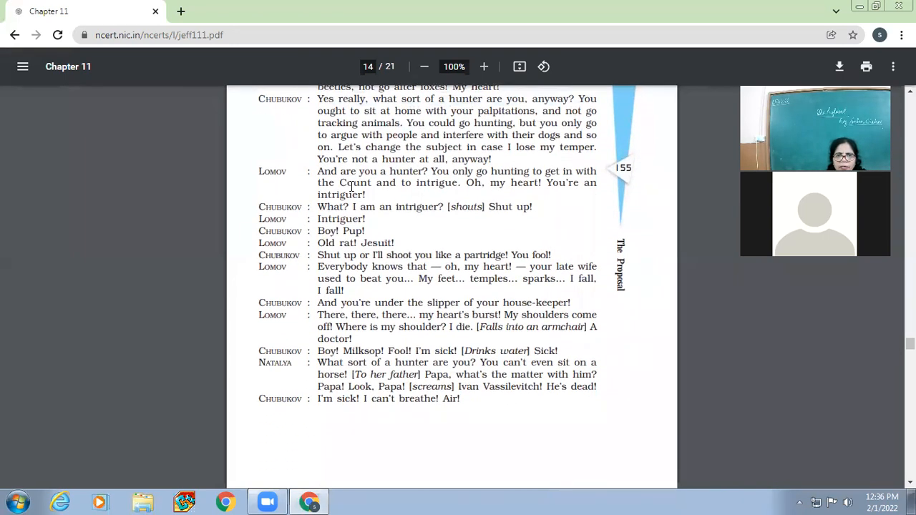
pyautogui.moveTo(475, 179)
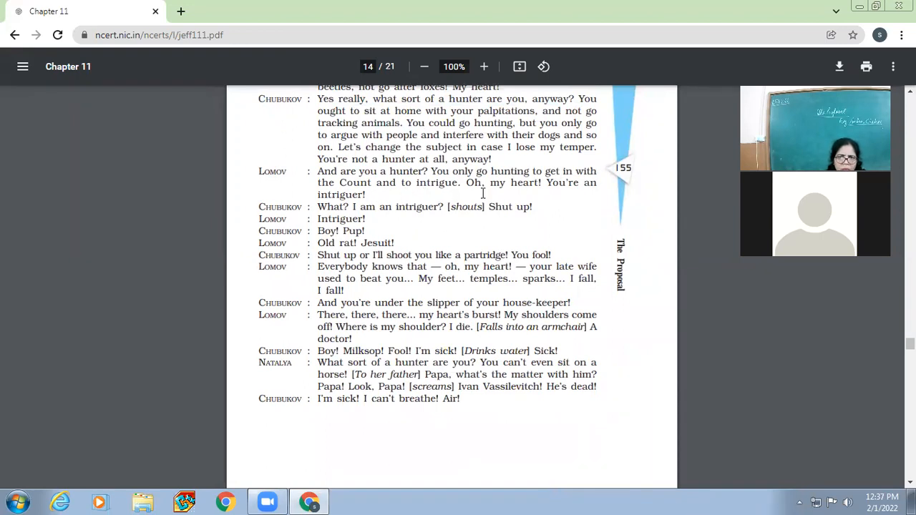
pyautogui.moveTo(604, 203)
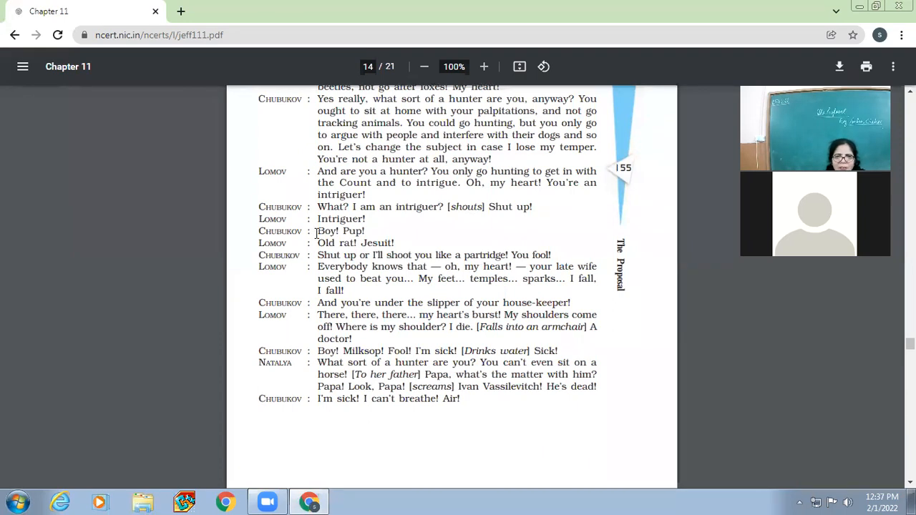
pyautogui.moveTo(318, 231); pyautogui.dragTo(395, 244)
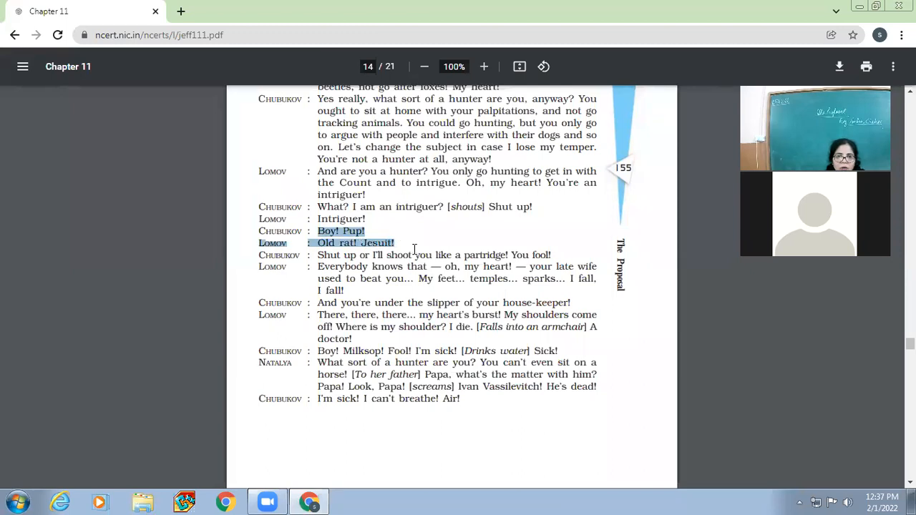
pyautogui.moveTo(318, 255); pyautogui.dragTo(413, 255)
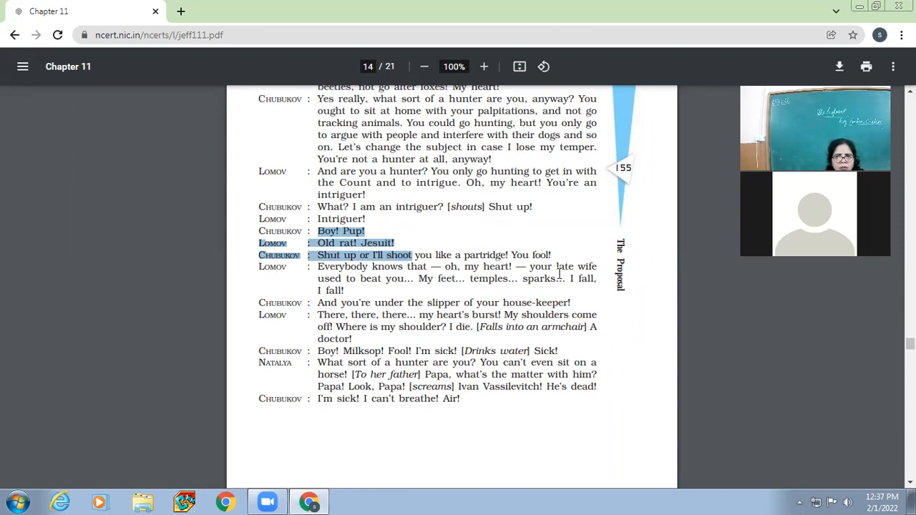
pyautogui.moveTo(407, 289)
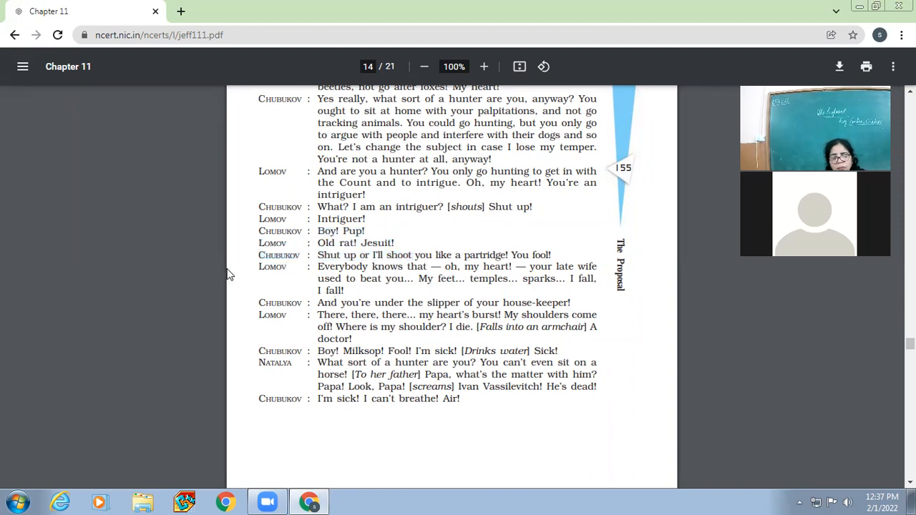
pyautogui.moveTo(192, 370)
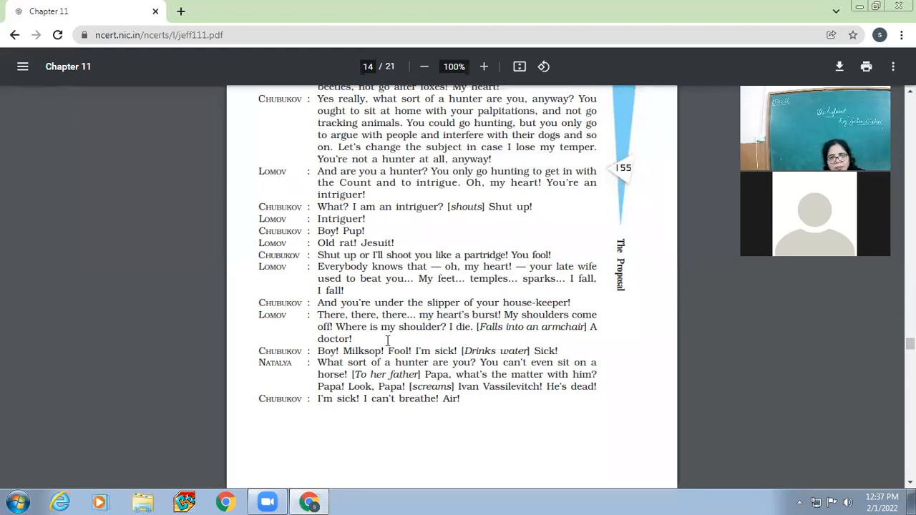
pyautogui.scroll(-3)
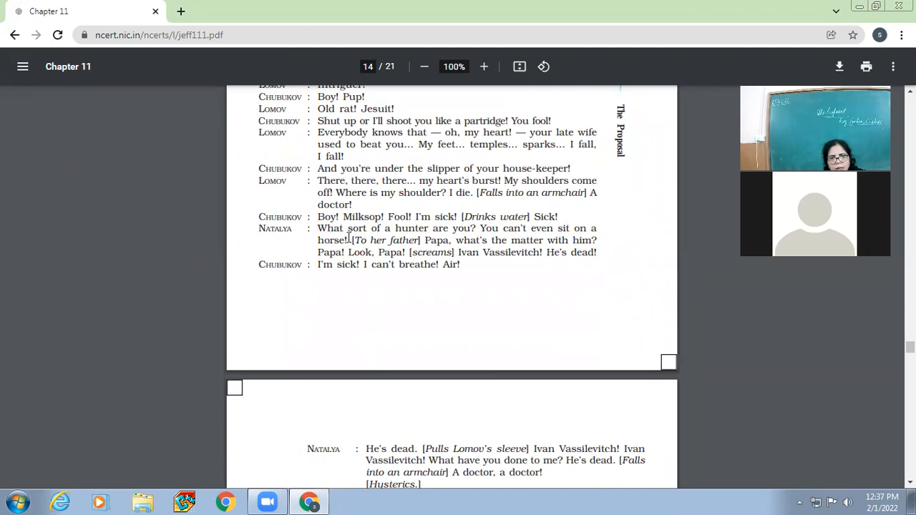
pyautogui.moveTo(601, 236)
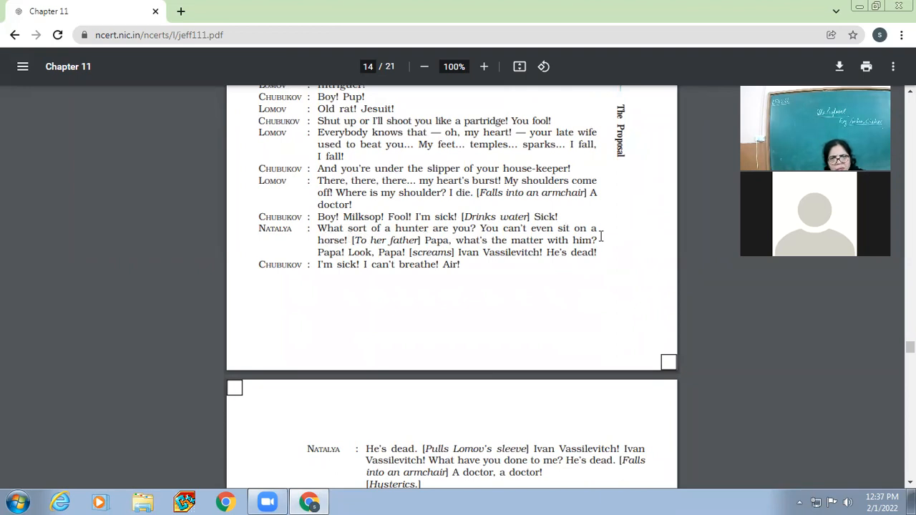
pyautogui.moveTo(364, 242)
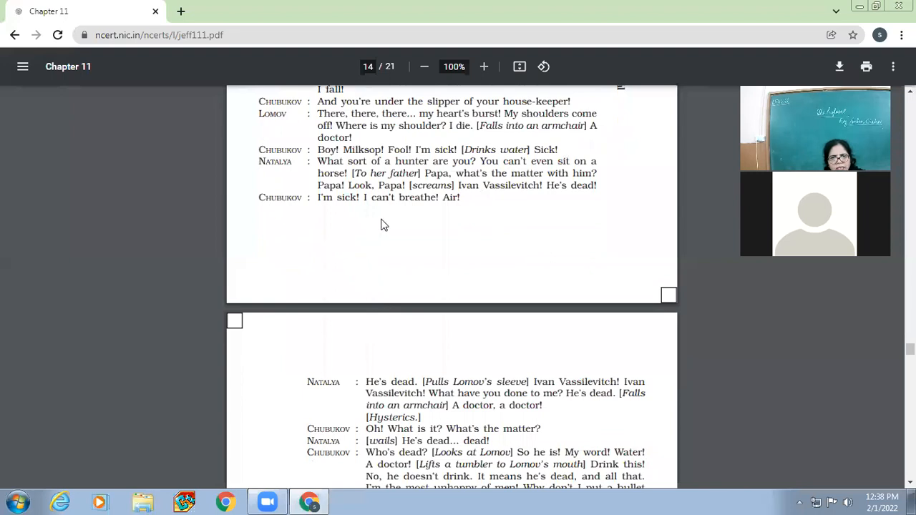
# Step: Scroll through page 14 into page 15 to 'Curtain' and select Chubukov's 'Hurry up and get married' lines
pyautogui.scroll(-3)
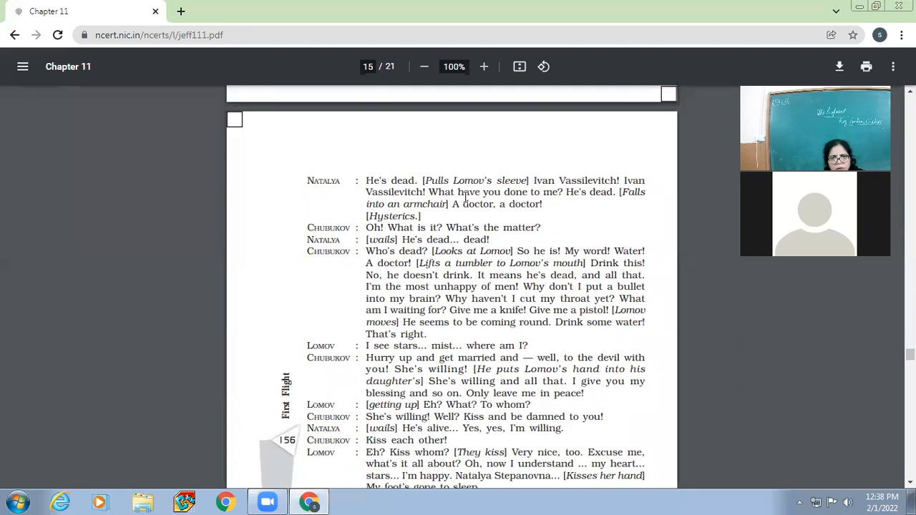
pyautogui.moveTo(600, 195)
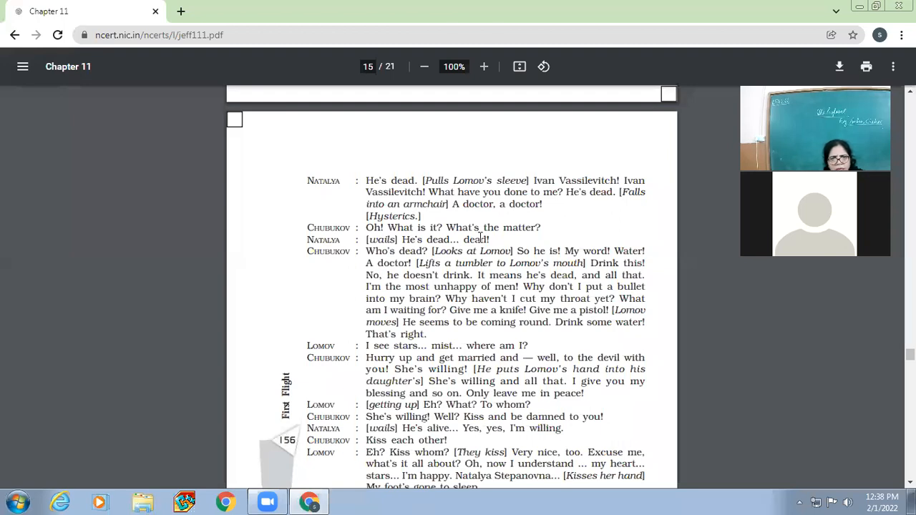
pyautogui.scroll(-3)
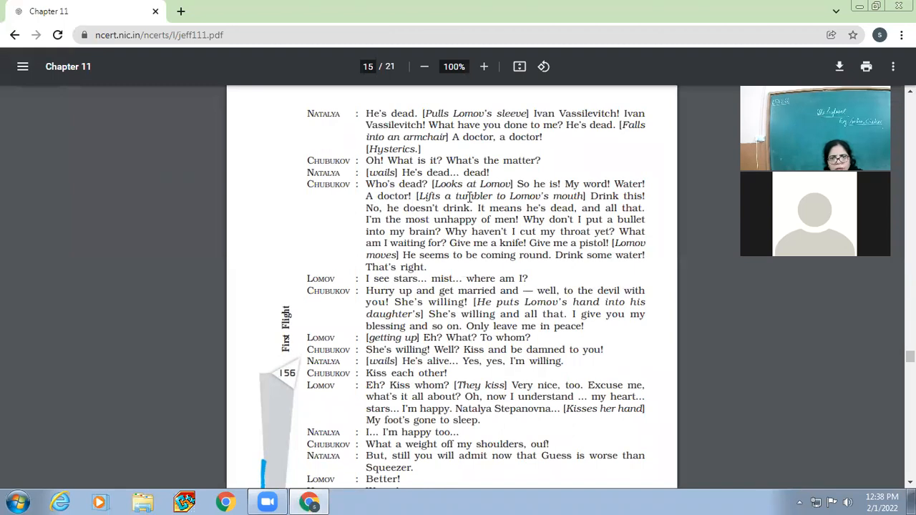
pyautogui.moveTo(589, 194)
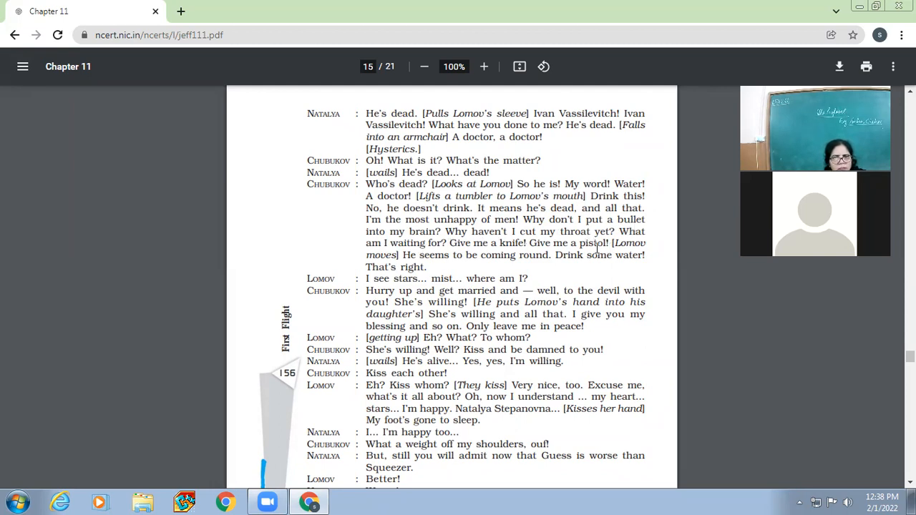
pyautogui.scroll(-3)
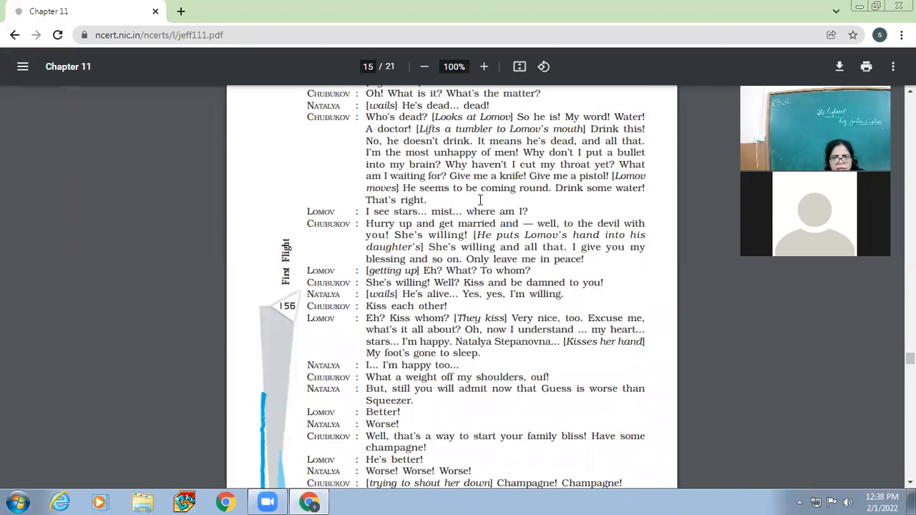
pyautogui.moveTo(590, 192)
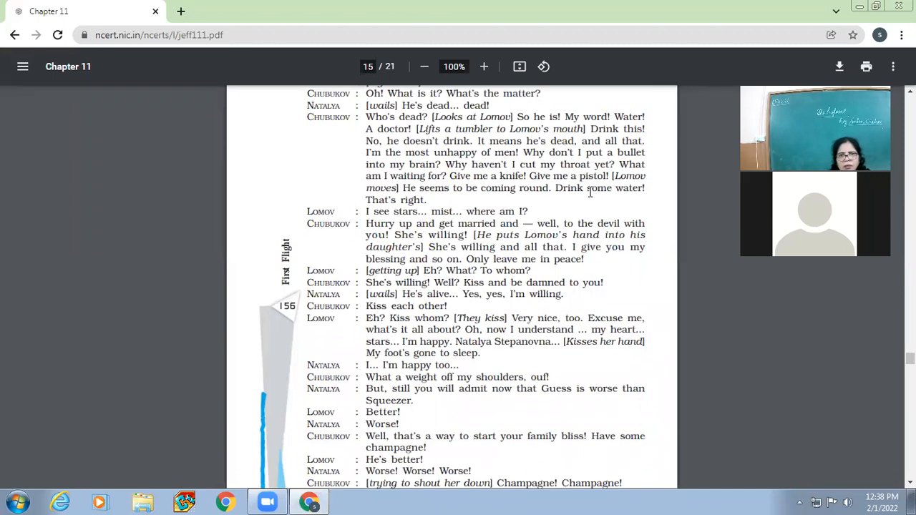
pyautogui.moveTo(510, 208)
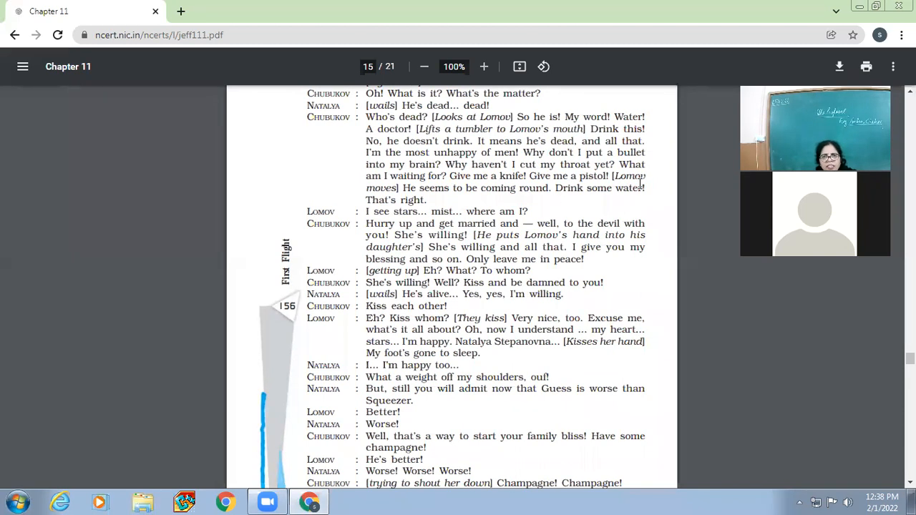
pyautogui.scroll(-3)
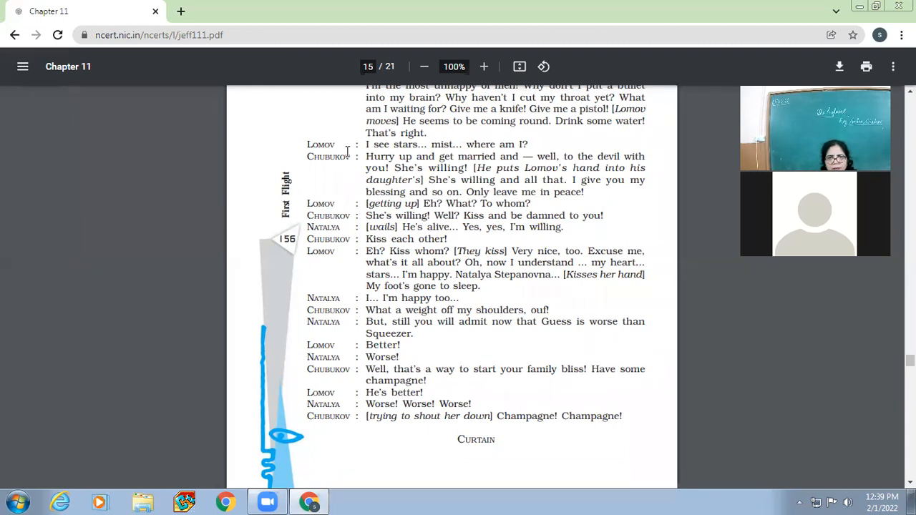
pyautogui.moveTo(366, 156); pyautogui.dragTo(646, 181)
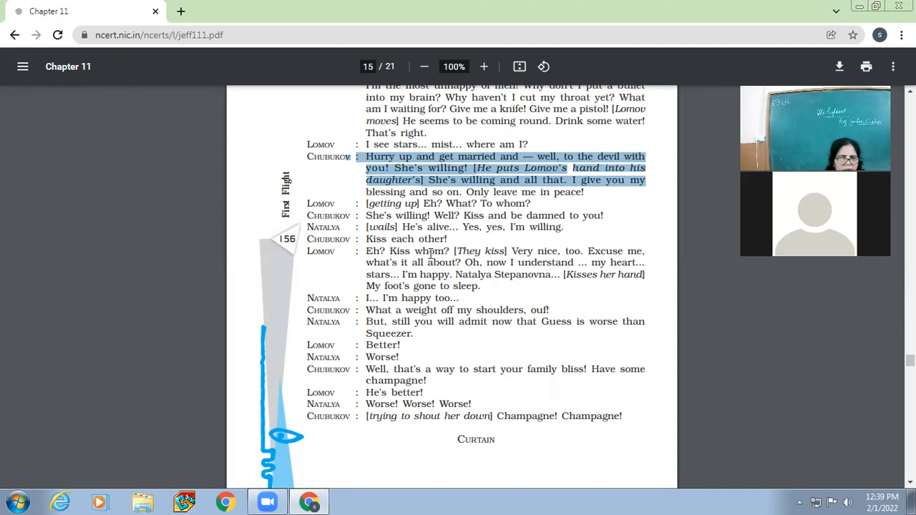
pyautogui.moveTo(300, 343)
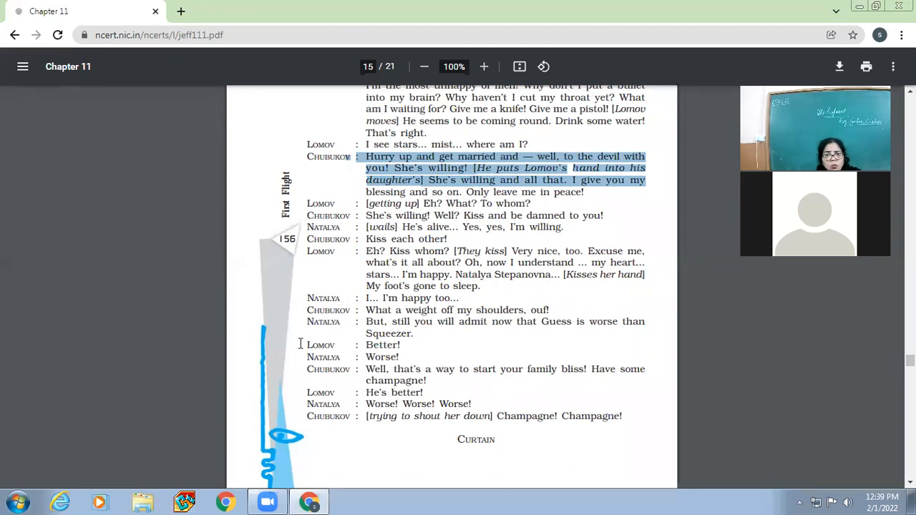
# Step: Scroll slightly past the selection, ending around the page 14–15 break where Natalya cries Lomov is dead
pyautogui.scroll(-3)
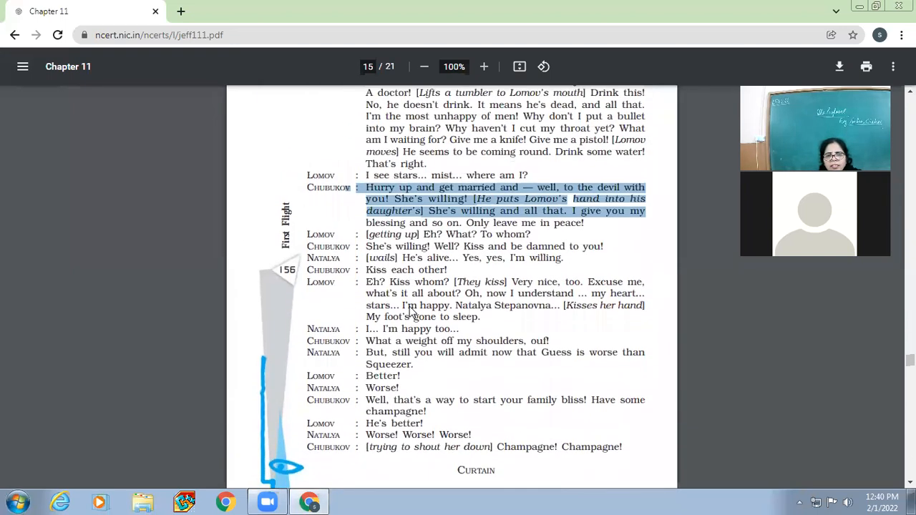
pyautogui.scroll(-3)
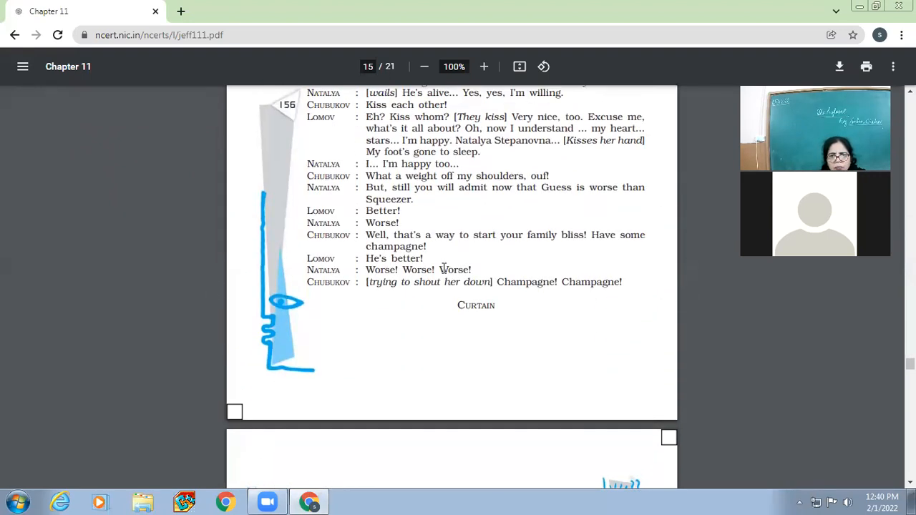
pyautogui.scroll(-3)
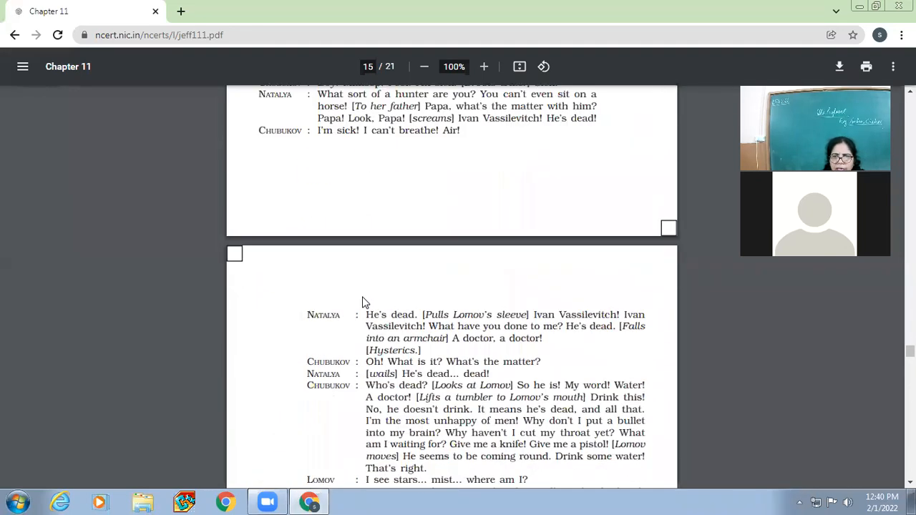
# Step: Scroll up to bring page 15's opening into view, from 'He's dead' to Lomov and Natalya kissing
pyautogui.scroll(3)
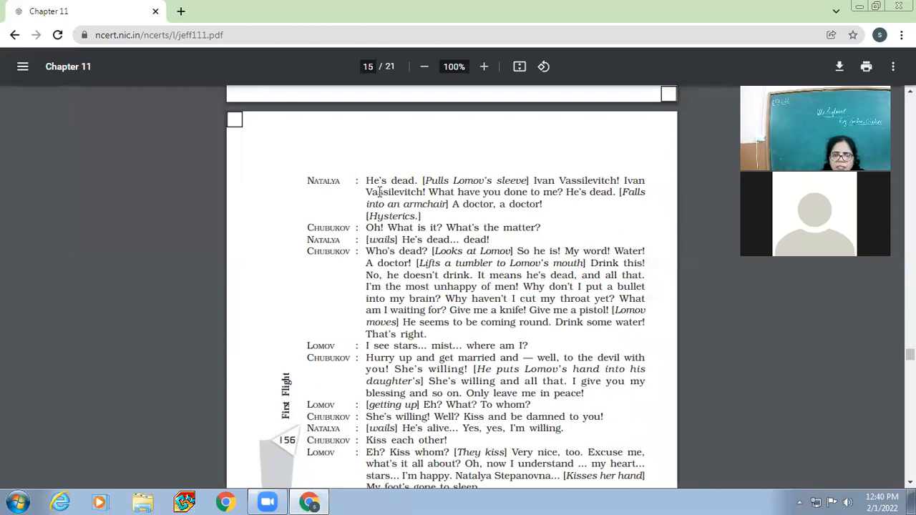
pyautogui.moveTo(445, 269)
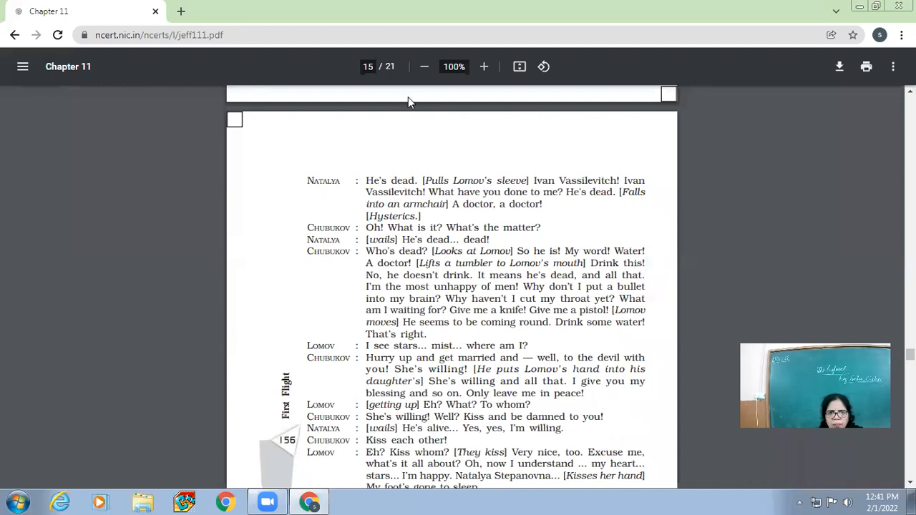
pyautogui.moveTo(261, 459)
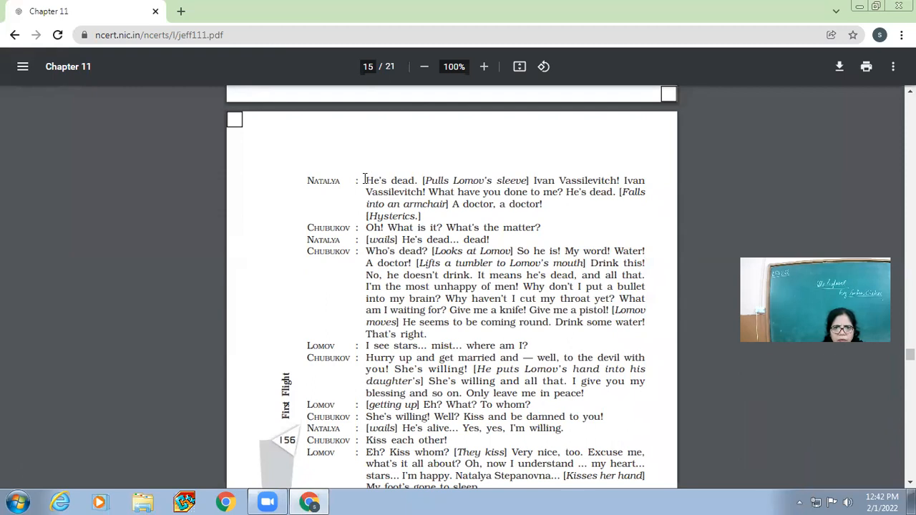
# Step: Scroll past 'Thinking about the Play' through pages 16–17 to the marriage-qualities discussion task on page 19
pyautogui.scroll(-3)
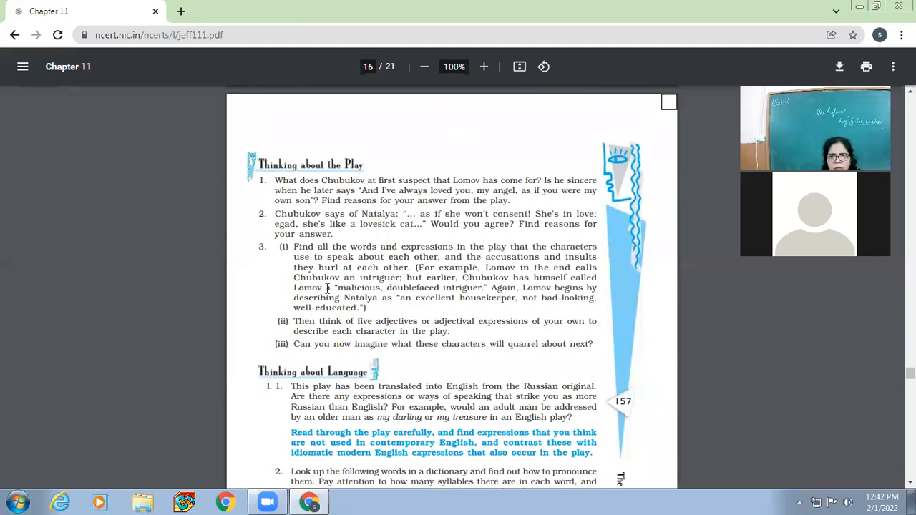
pyautogui.moveTo(381, 341)
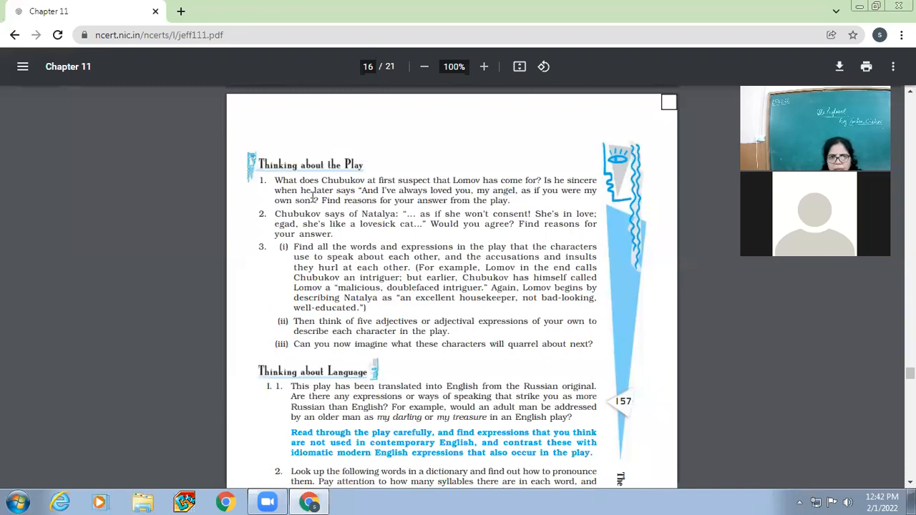
pyautogui.scroll(-3)
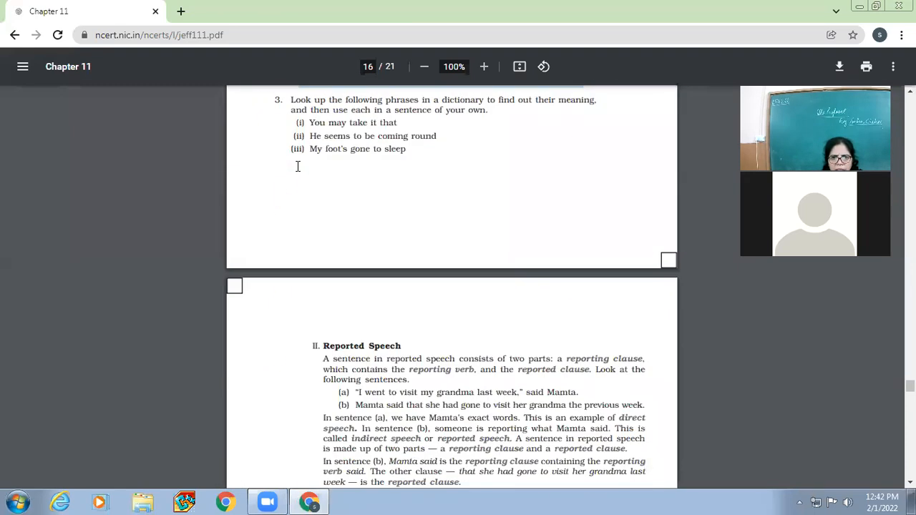
pyautogui.scroll(-3)
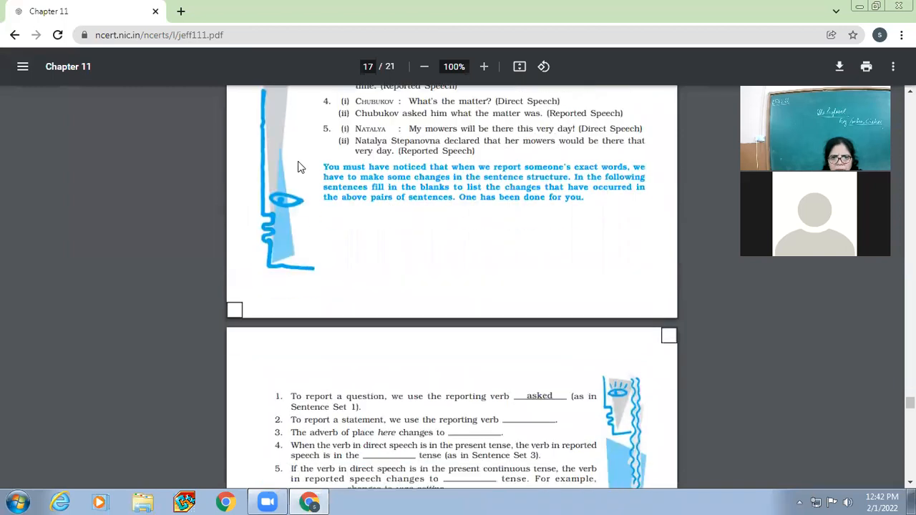
pyautogui.scroll(-3)
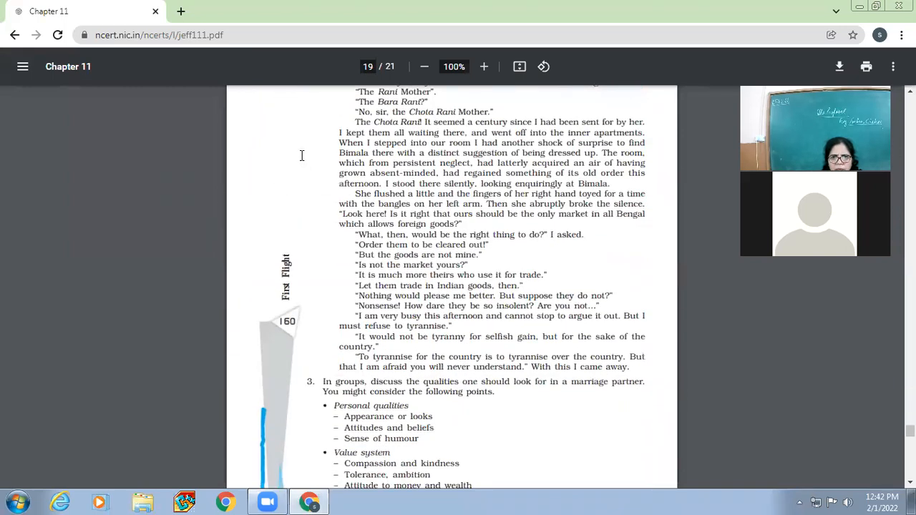